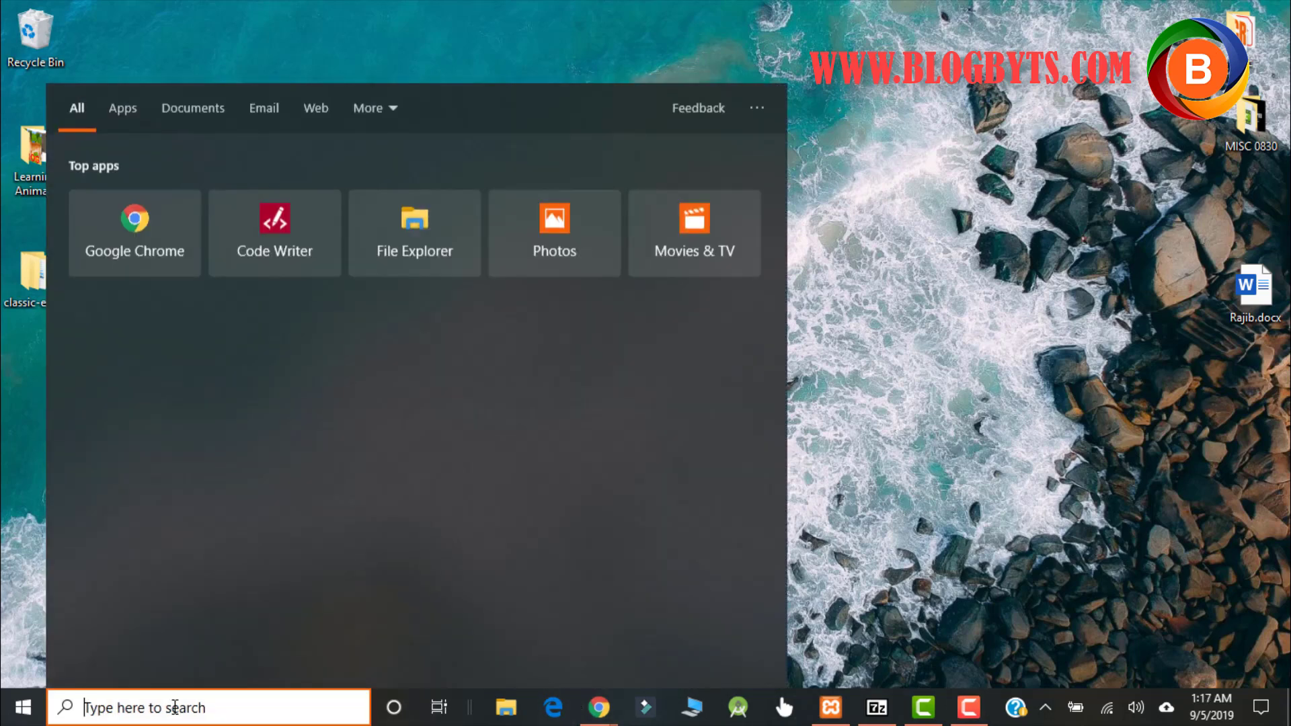
Search Google for 'filezilla download' and reach the FileZilla Client for Windows (64bit) page.
text(filezlla)
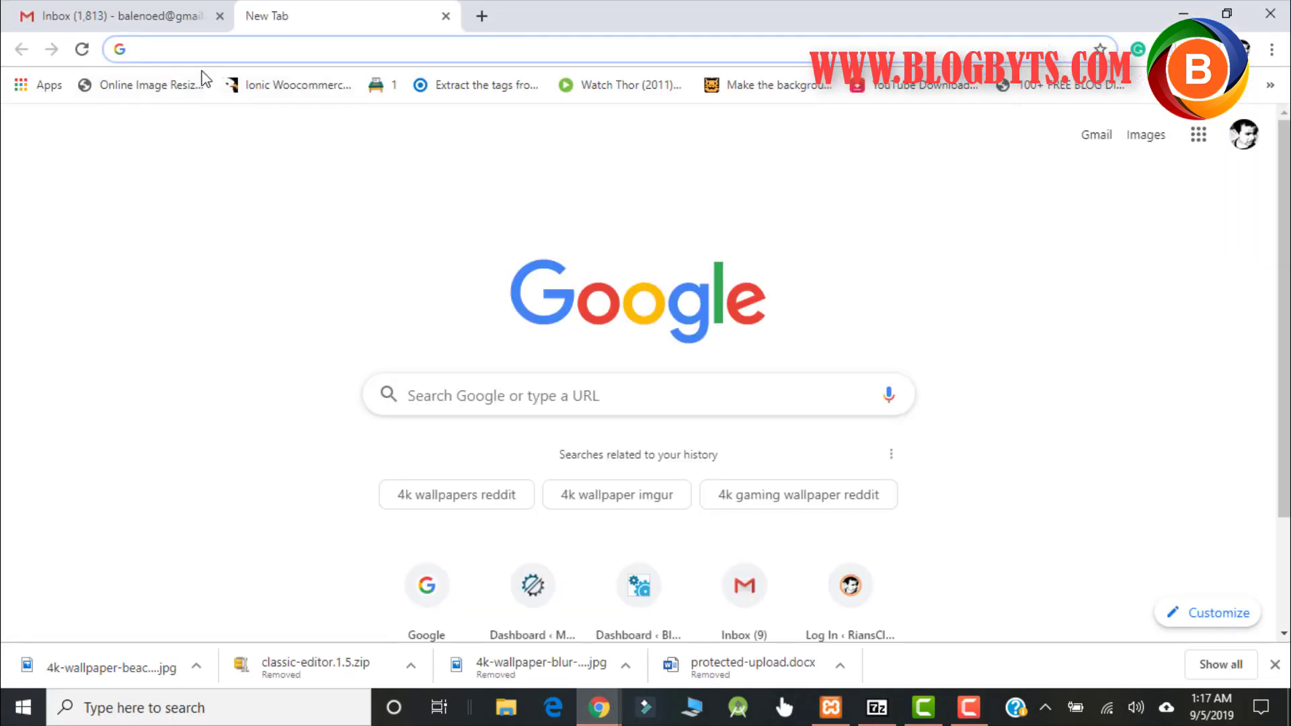
text(filezilla download)
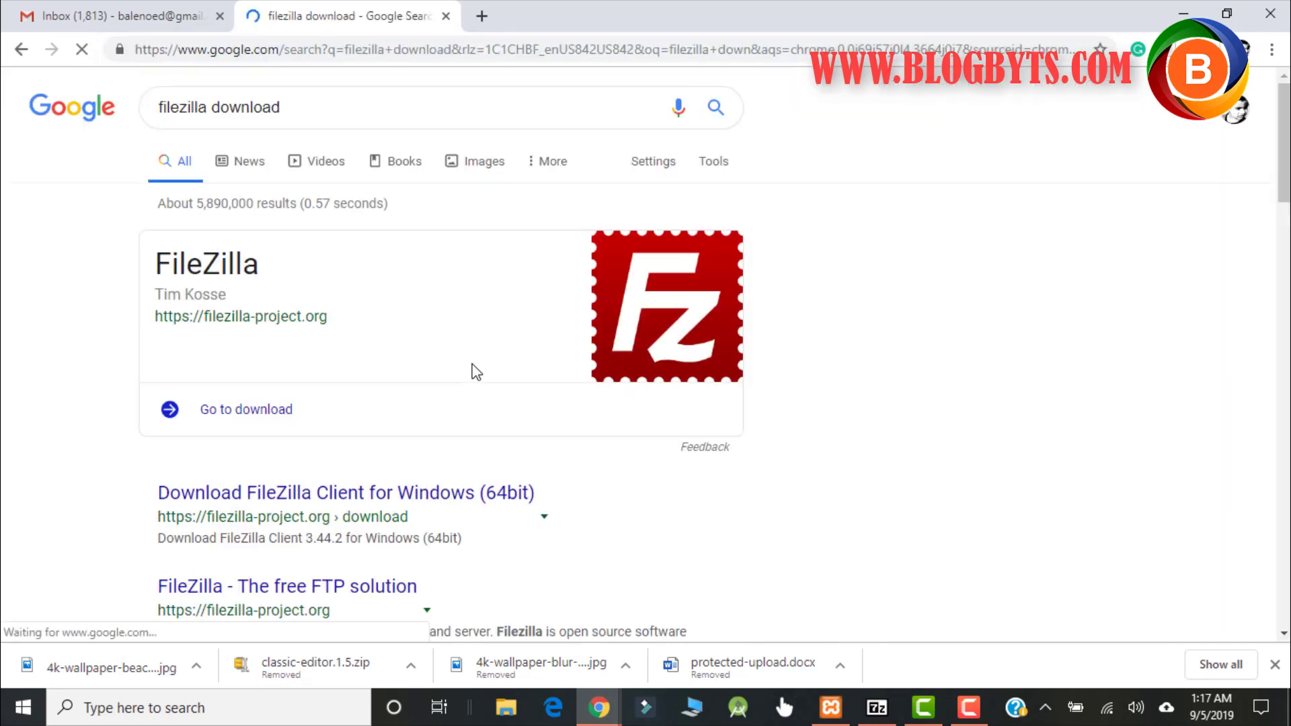
scroll(down, 3)
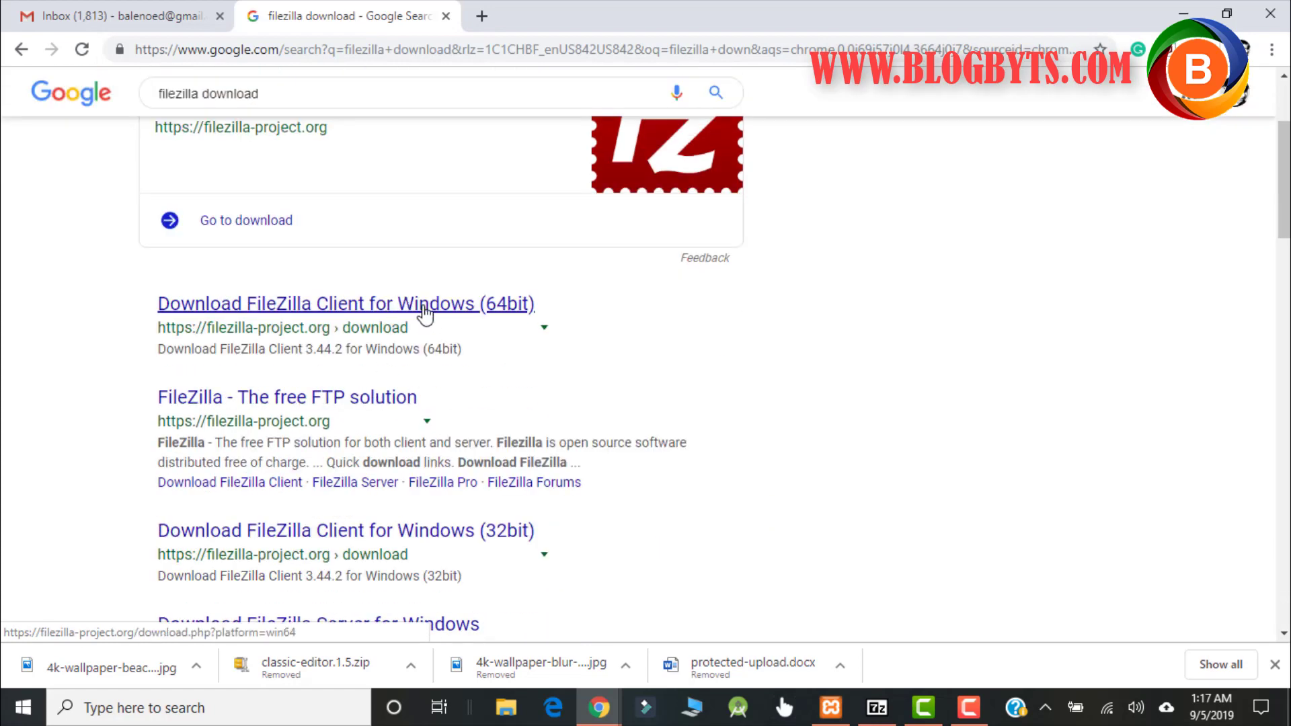
click(345, 304)
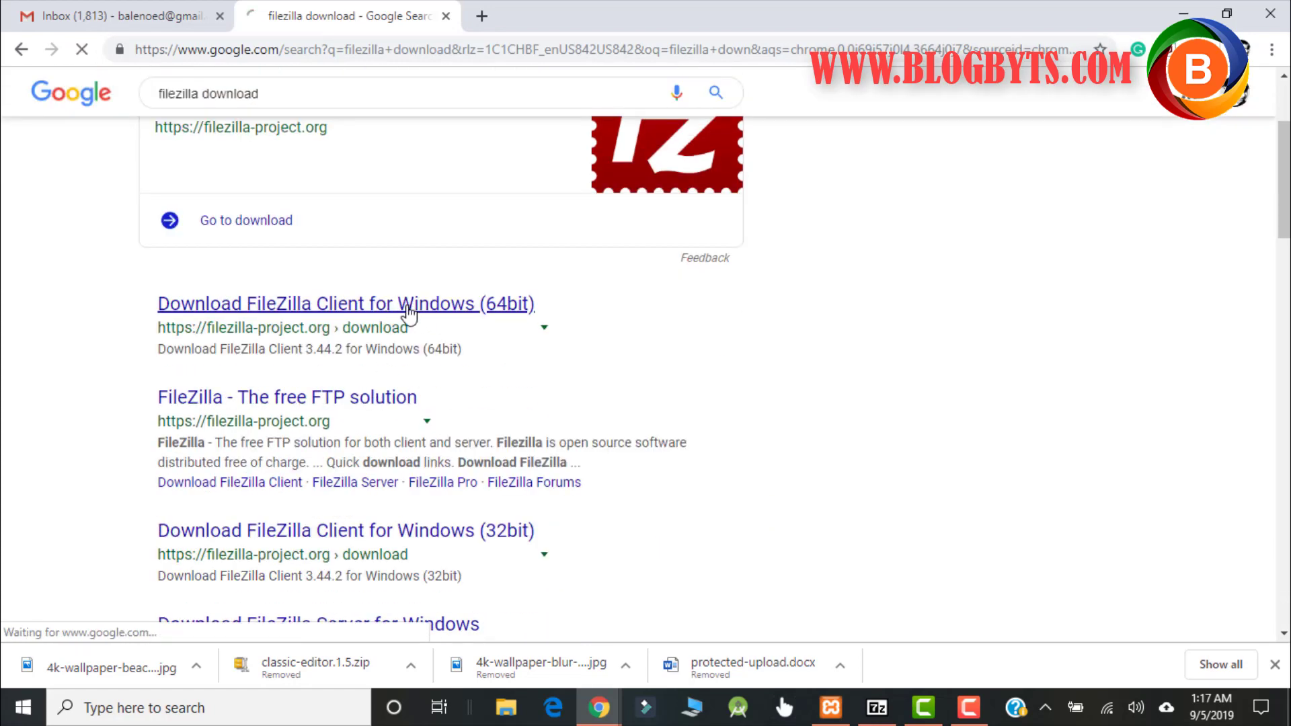
click(346, 303)
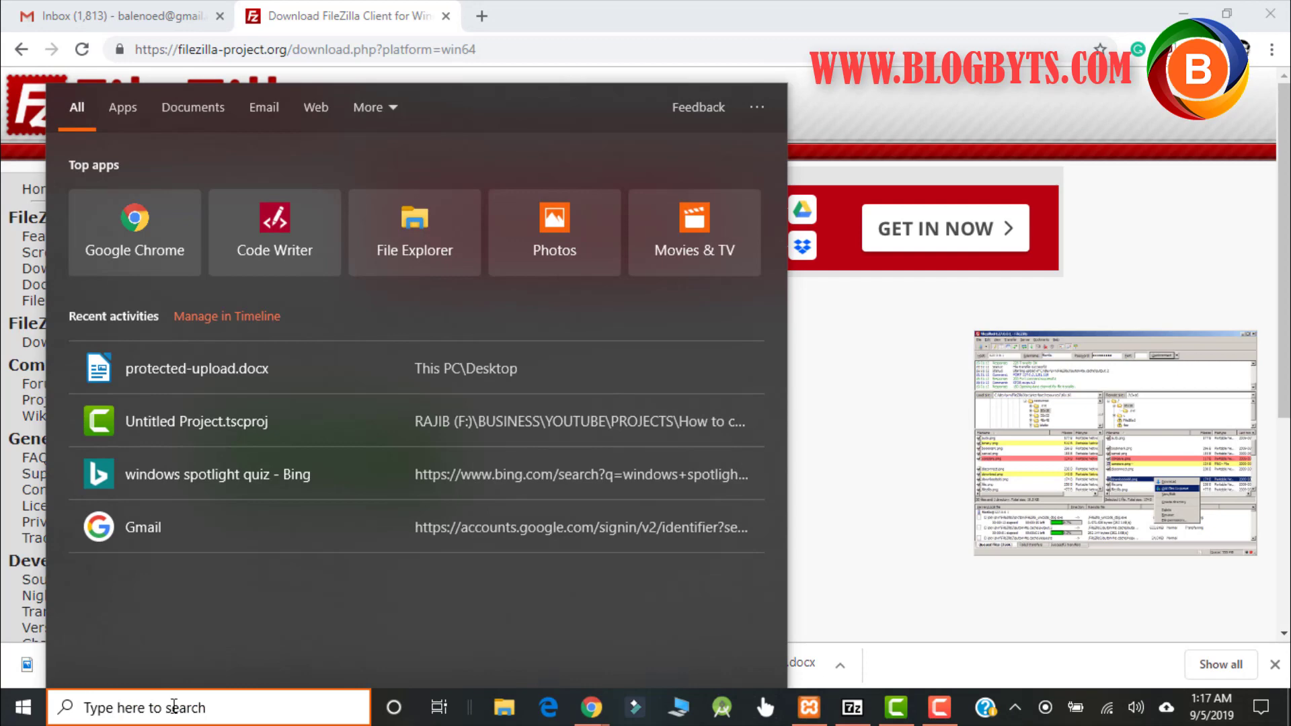
Search the Start menu for 'fileZilla' and launch the FileZilla app.
text(fileZilla)
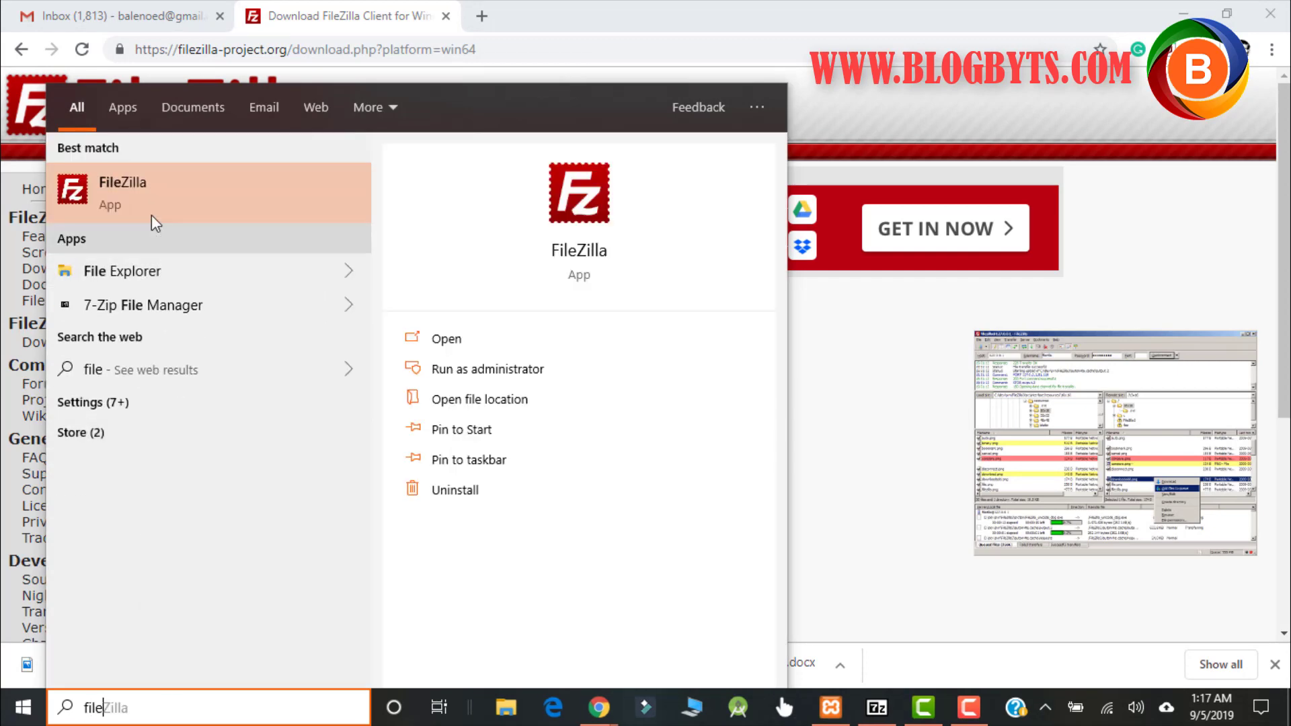
click(123, 193)
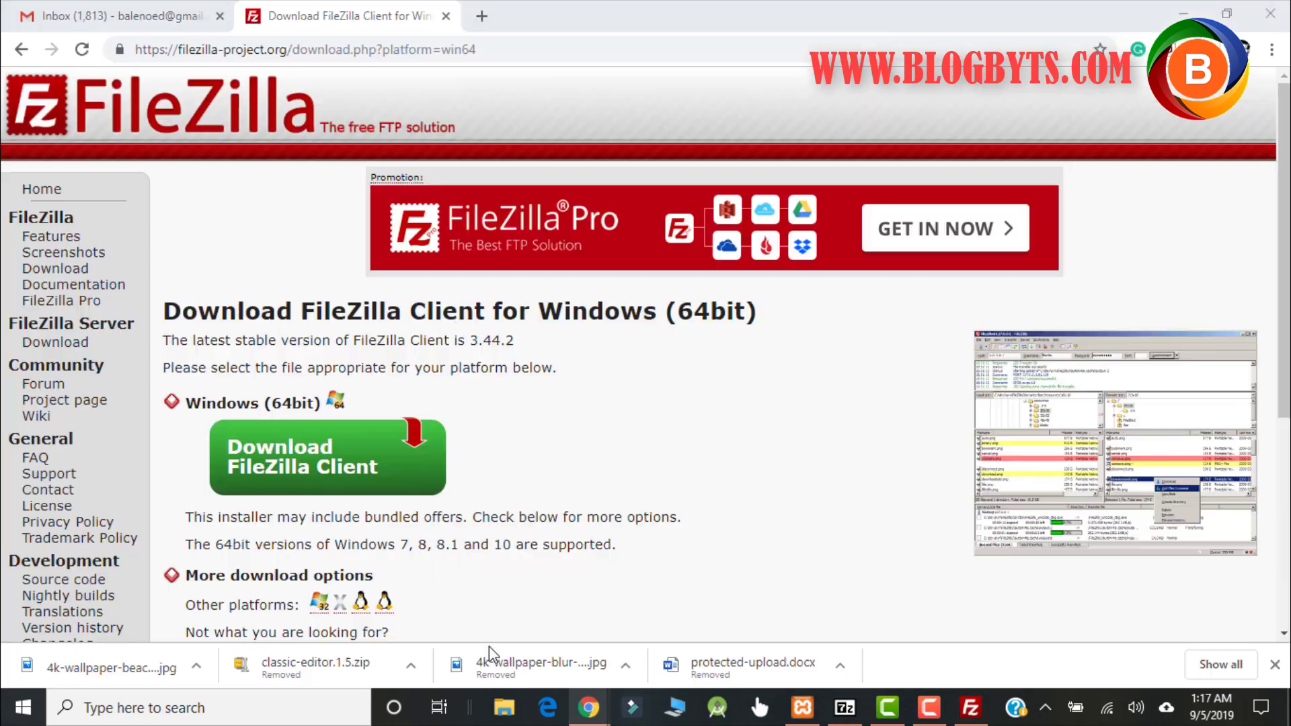
click(706, 17)
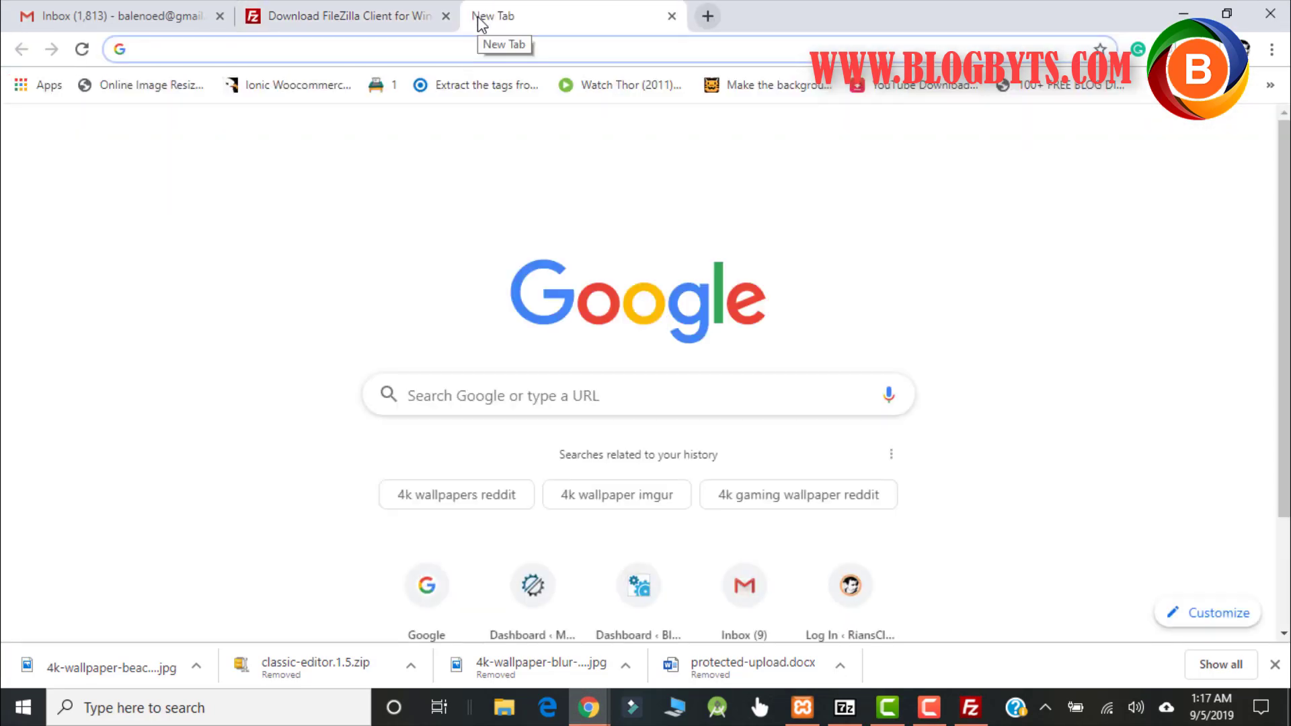
text(https://www.onohosting.com)
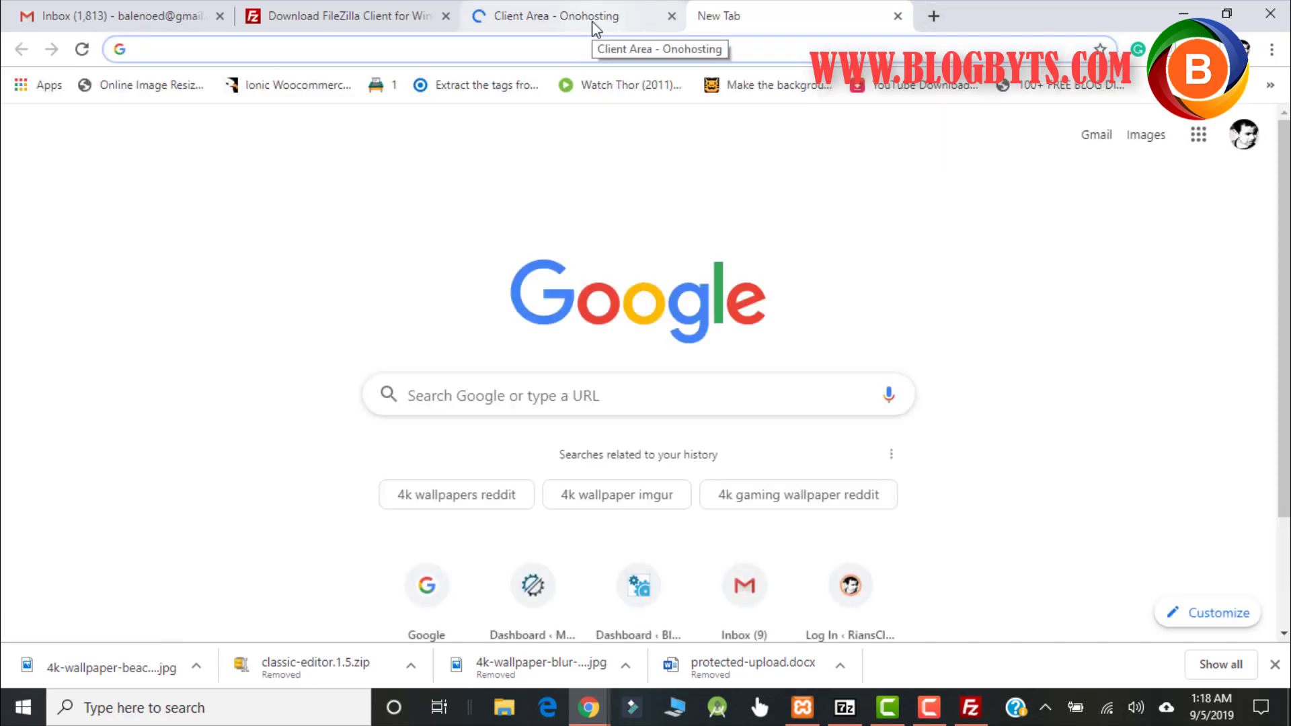
click(559, 16)
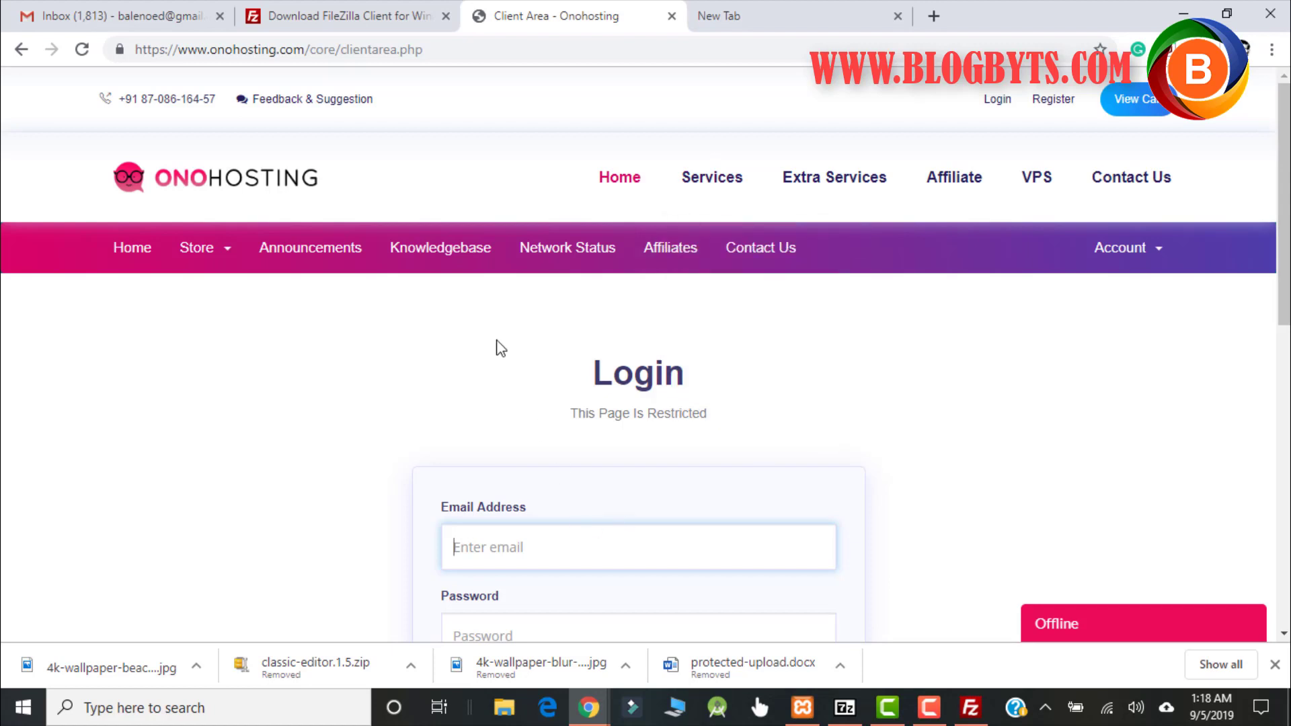
Log in with the saved email and password and bring up My Products & Services.
click(638, 548)
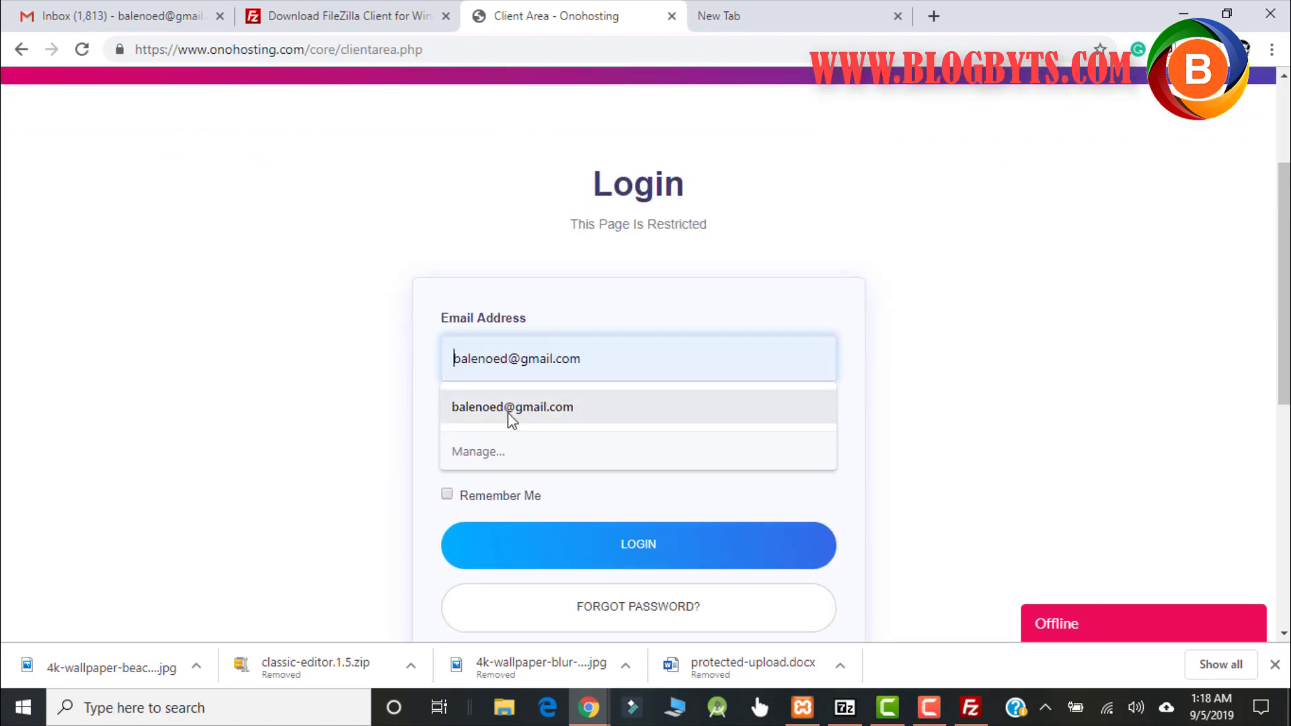
click(512, 406)
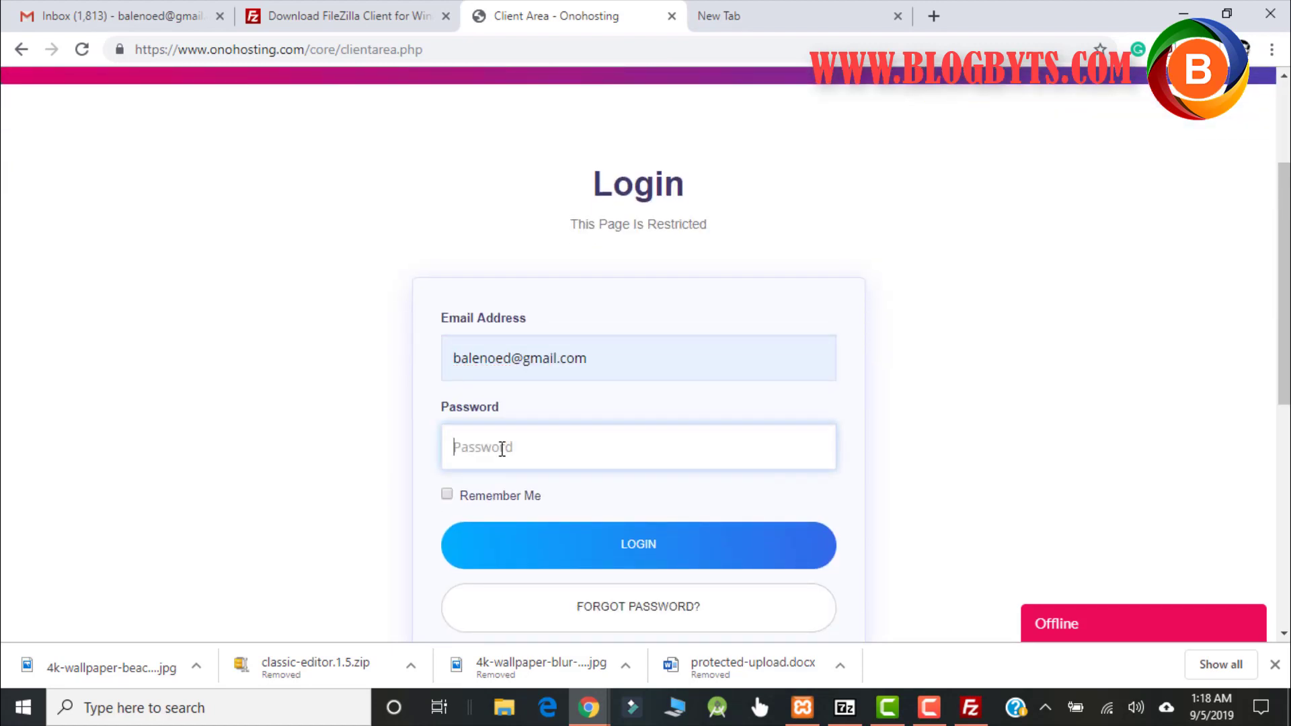
text(password)
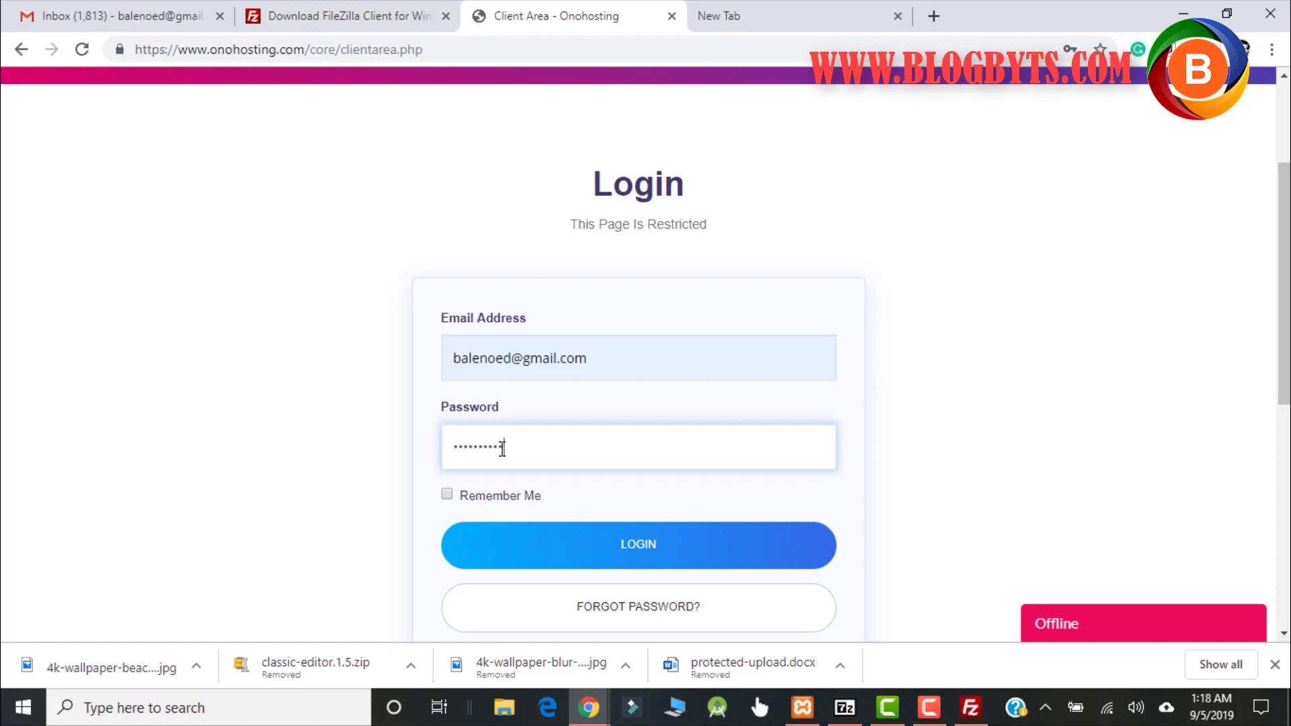
click(638, 545)
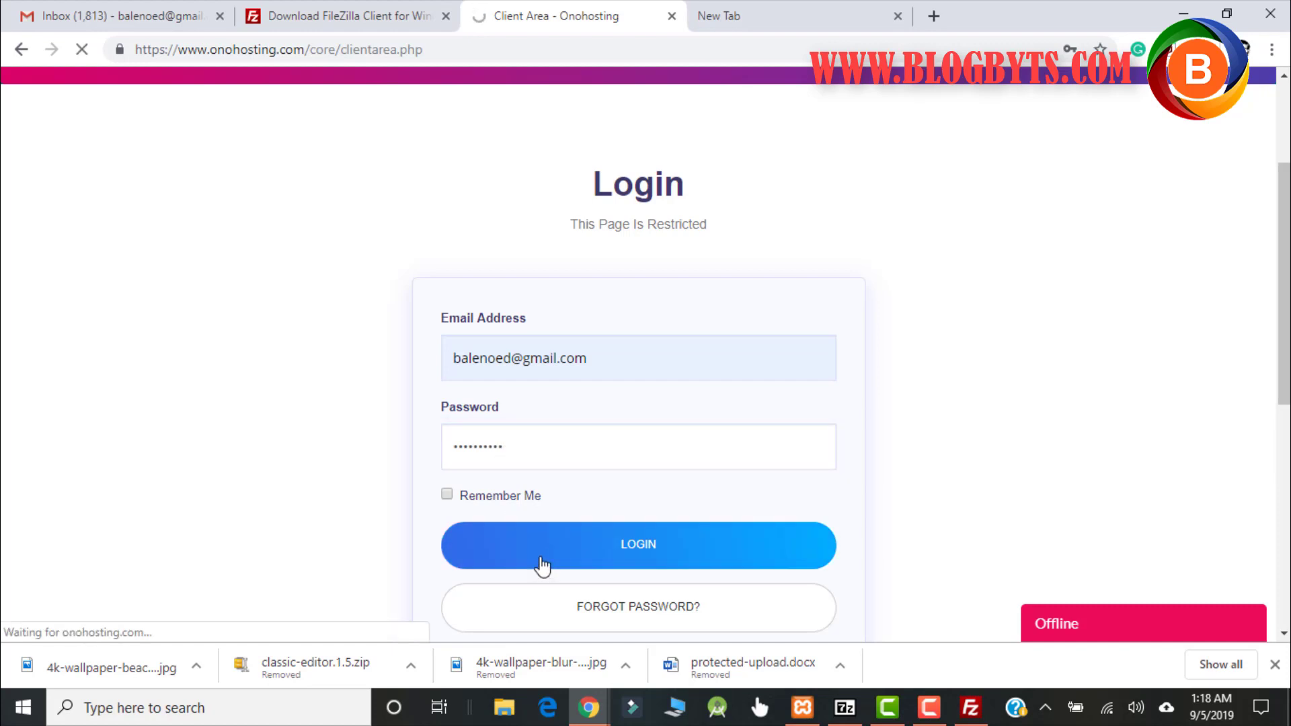
click(638, 544)
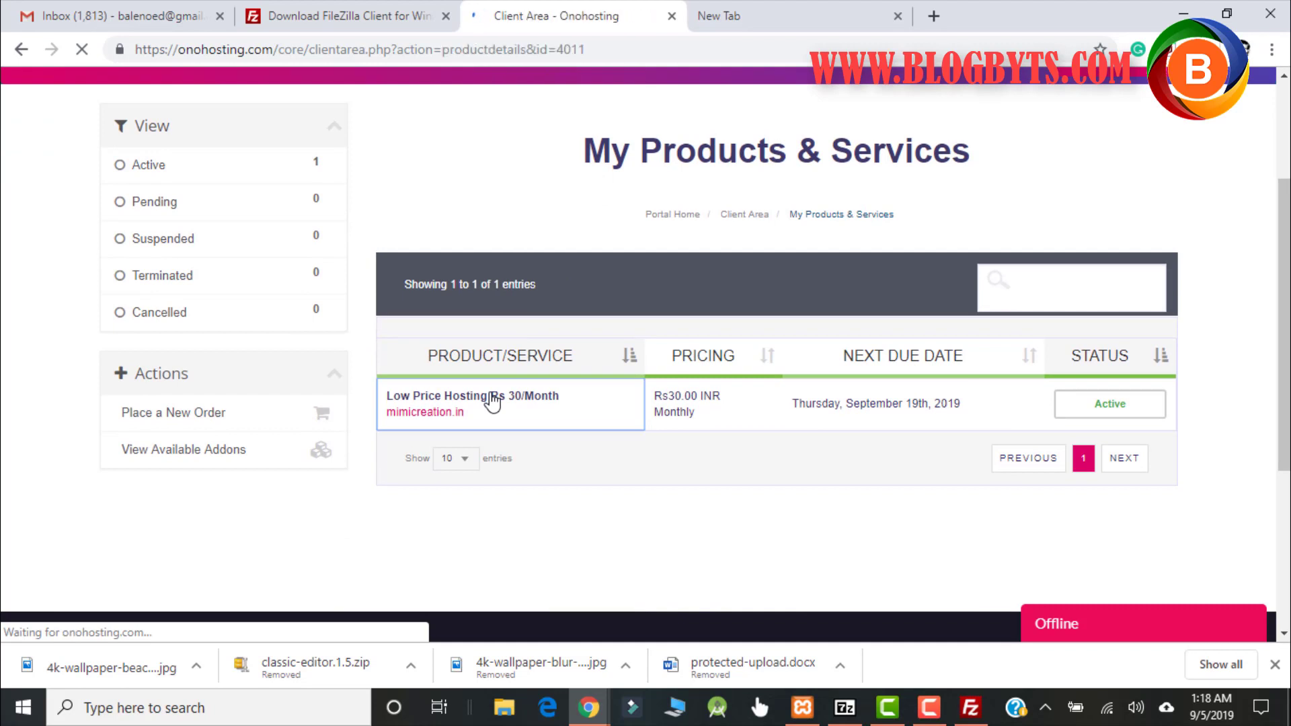
Log into cPanel from the Low Price Hosting product's details page.
click(472, 404)
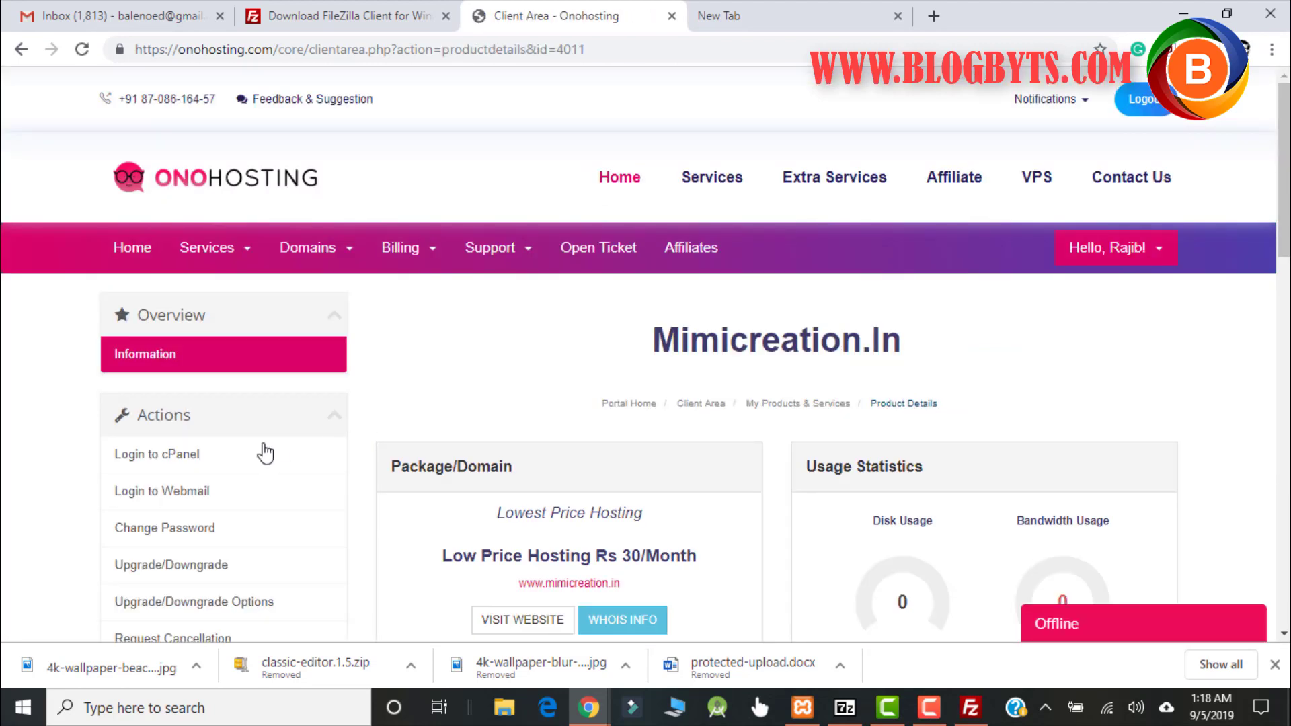
click(156, 453)
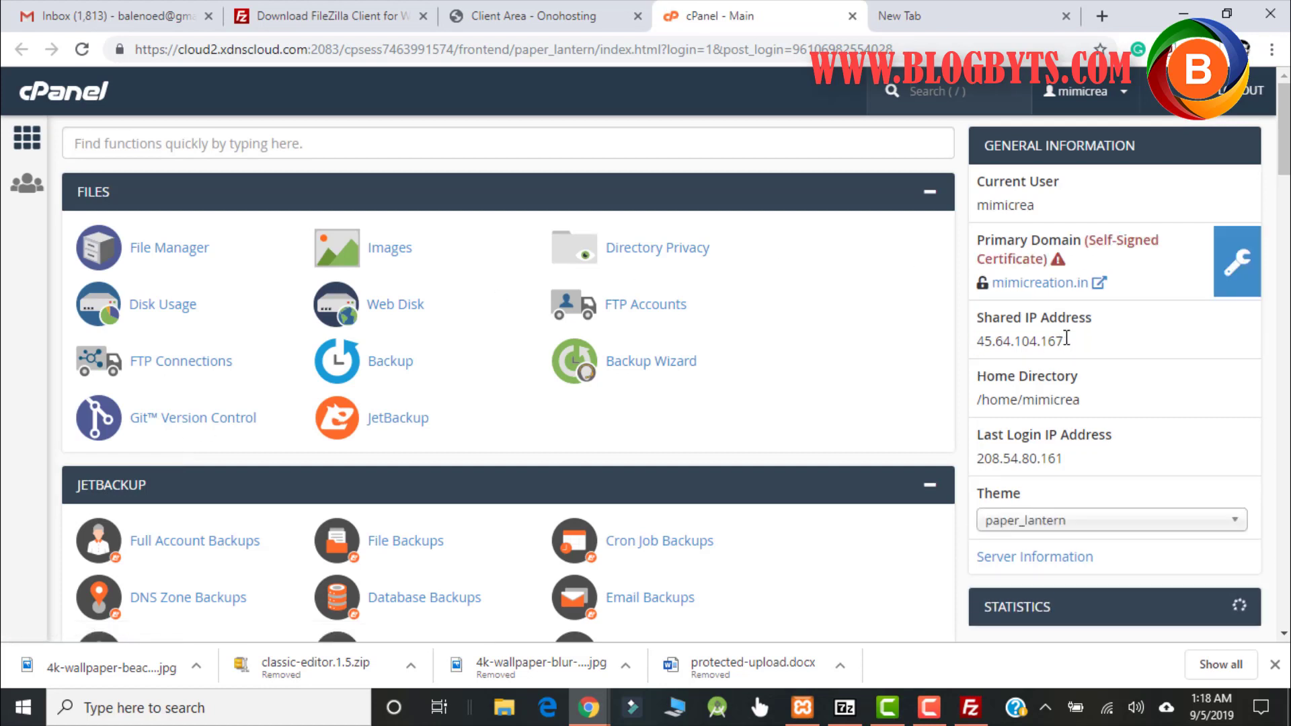
Copy shared IP 45.64.104.167 into FileZilla's Host box and select the current user name.
double_click(1019, 340)
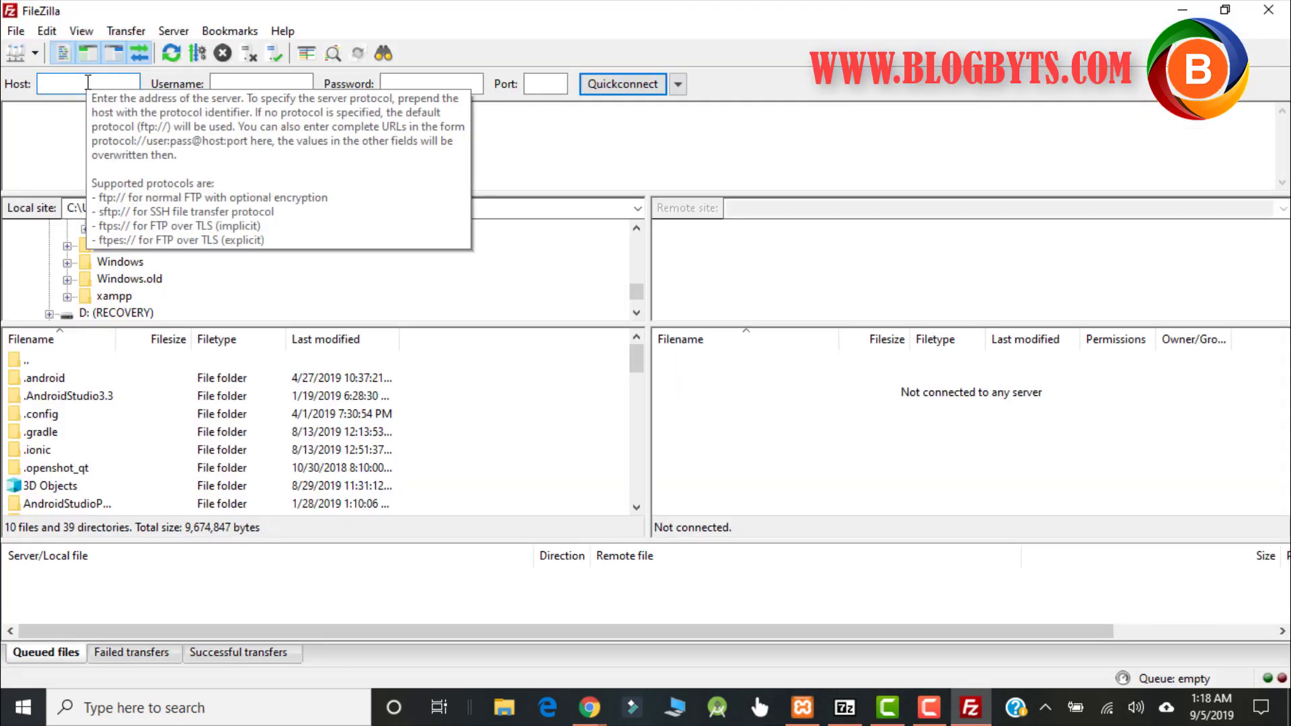
text(45.64.104.167)
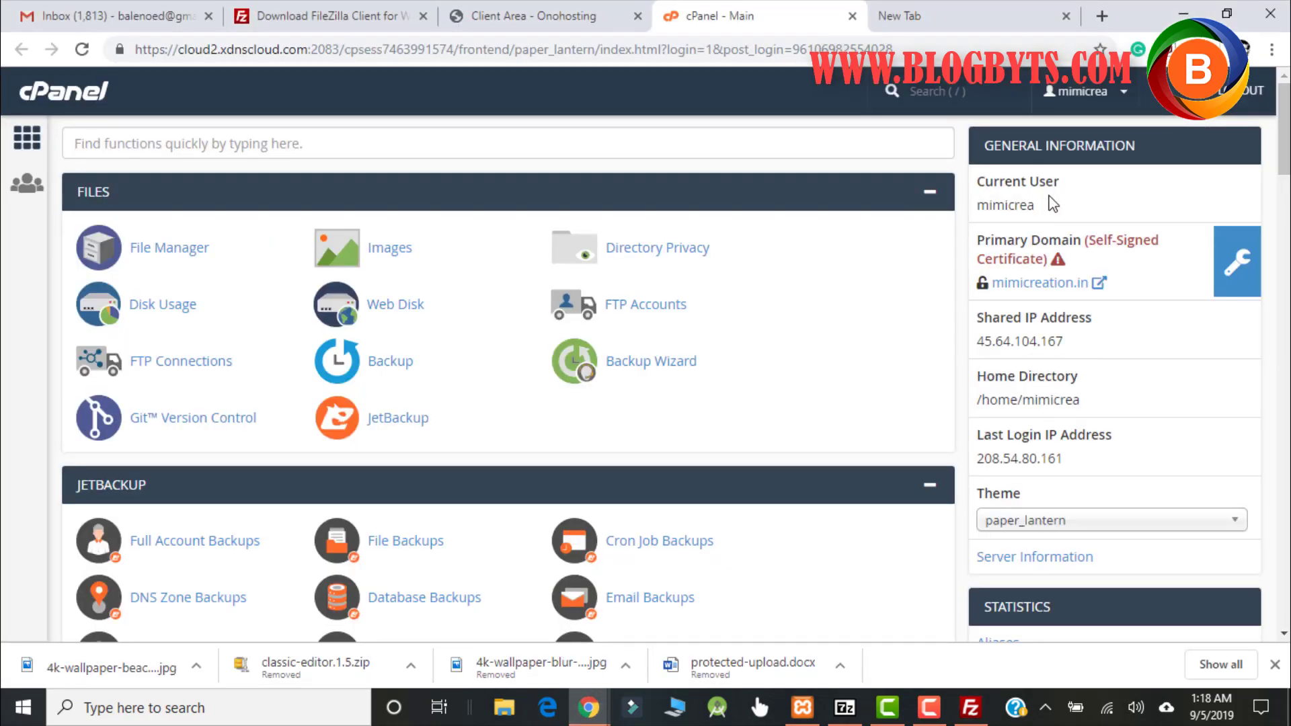
double_click(1005, 205)
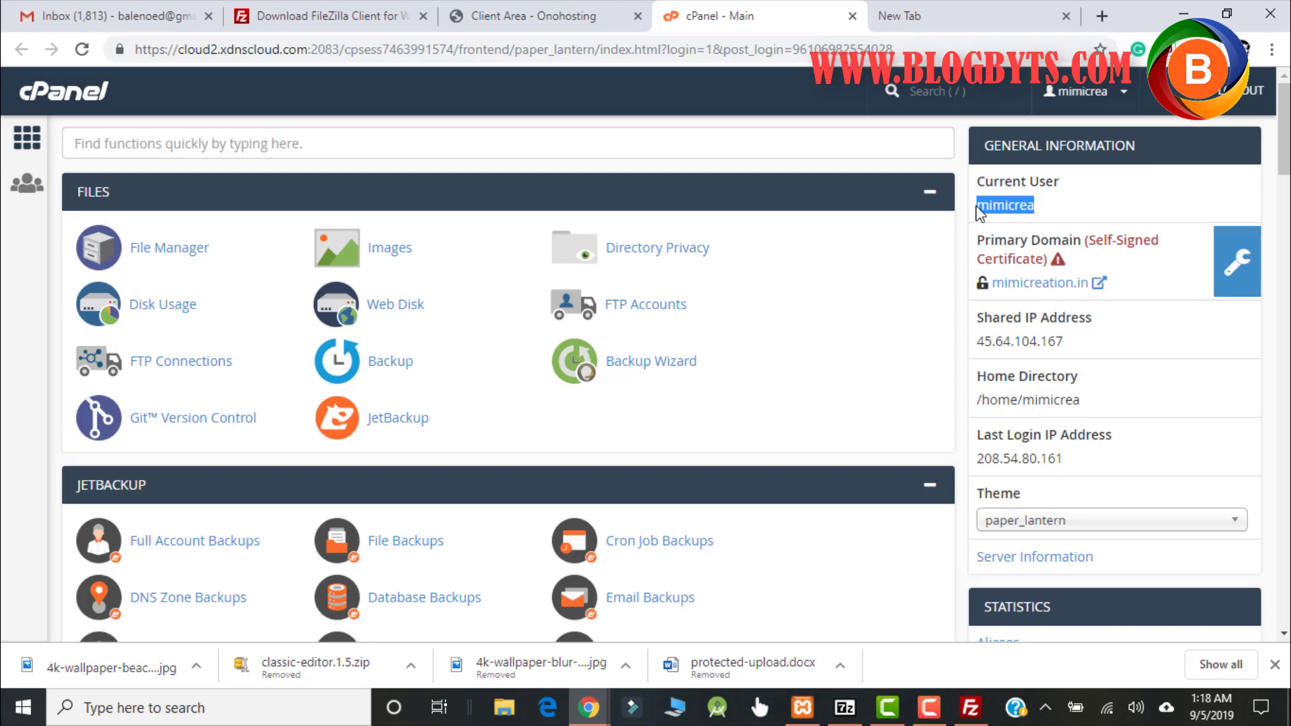
mouse_move(970, 708)
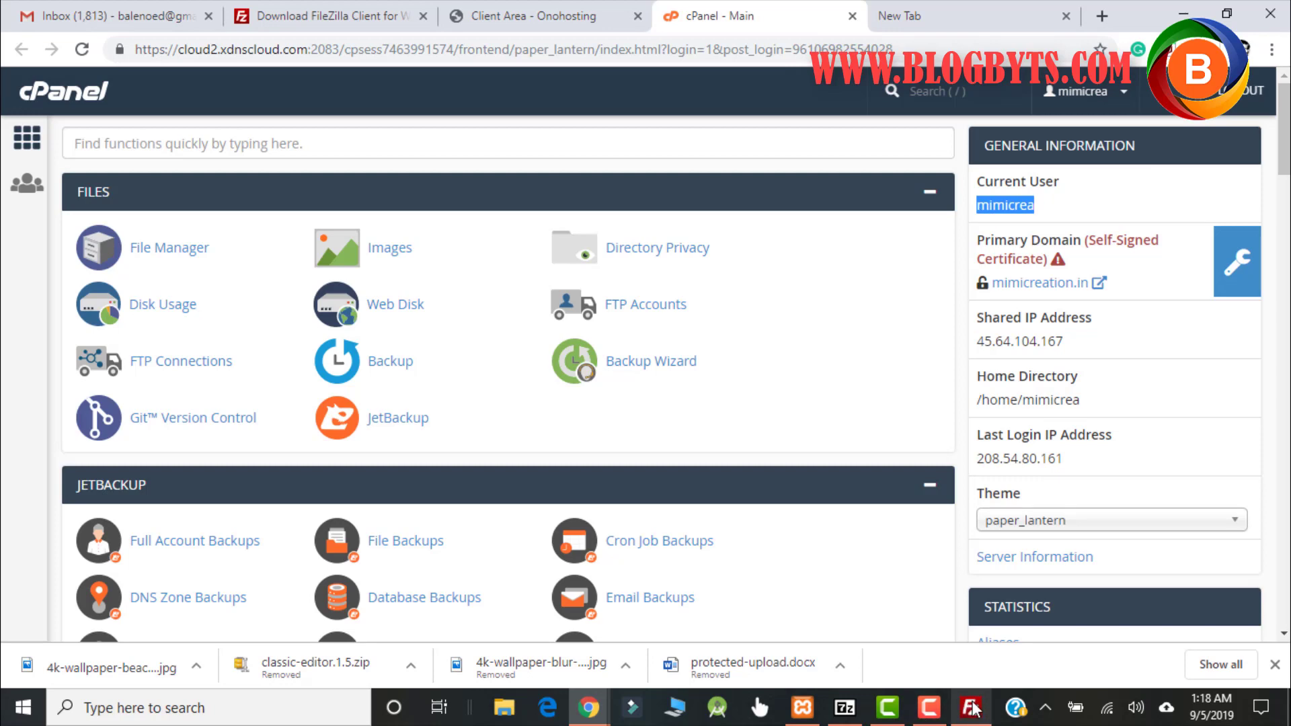
Fill FileZilla's Username with 'mimicrea' and the Password with the account password.
click(970, 708)
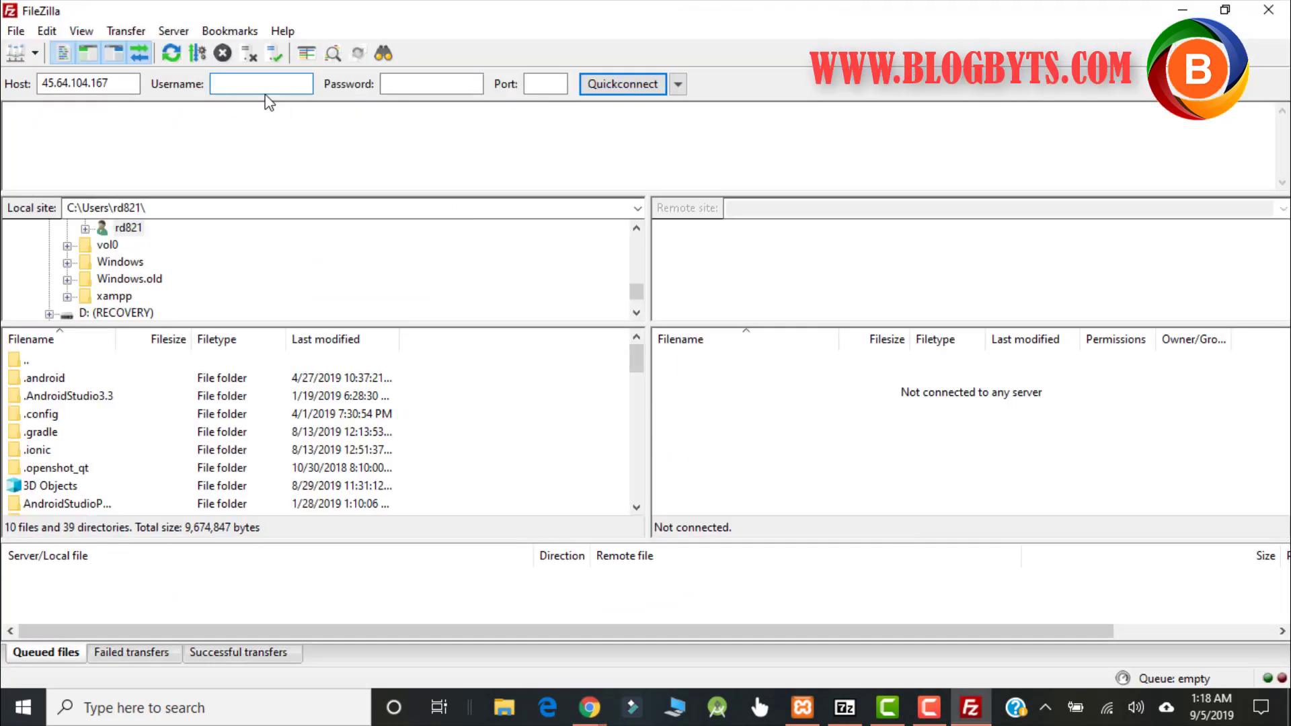
text(mimicrea)
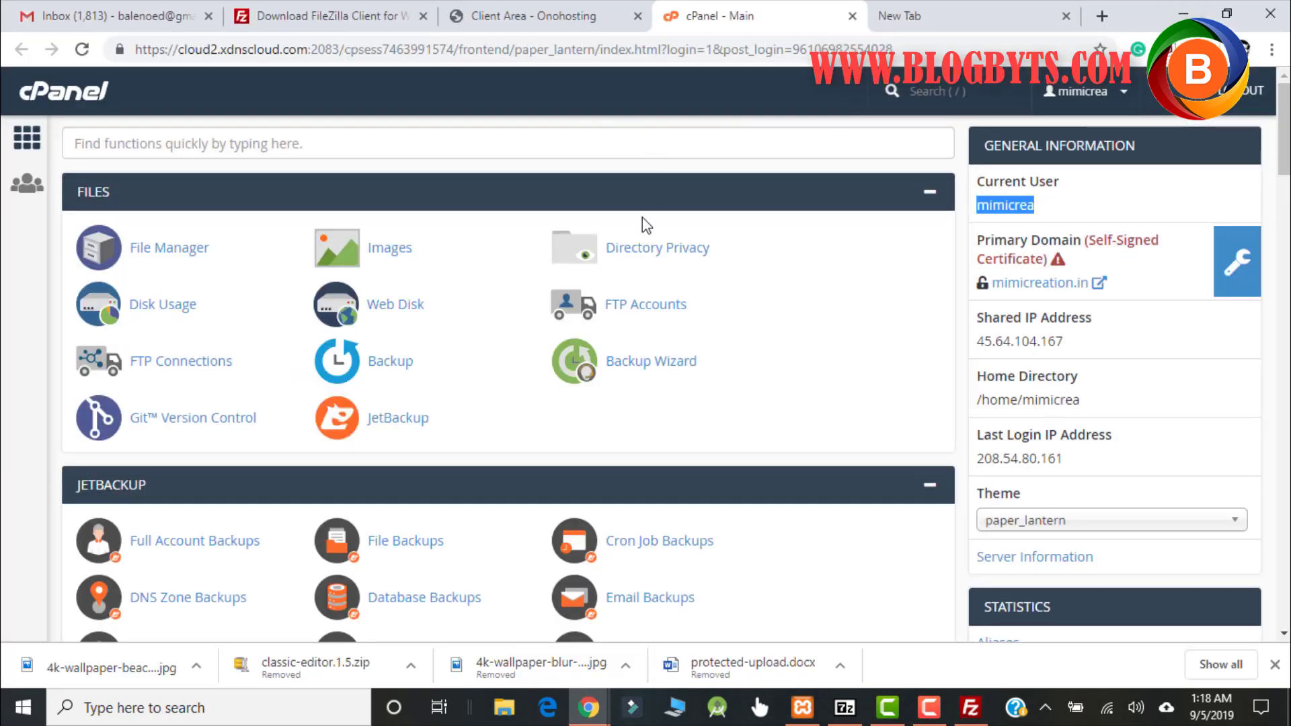
click(1083, 91)
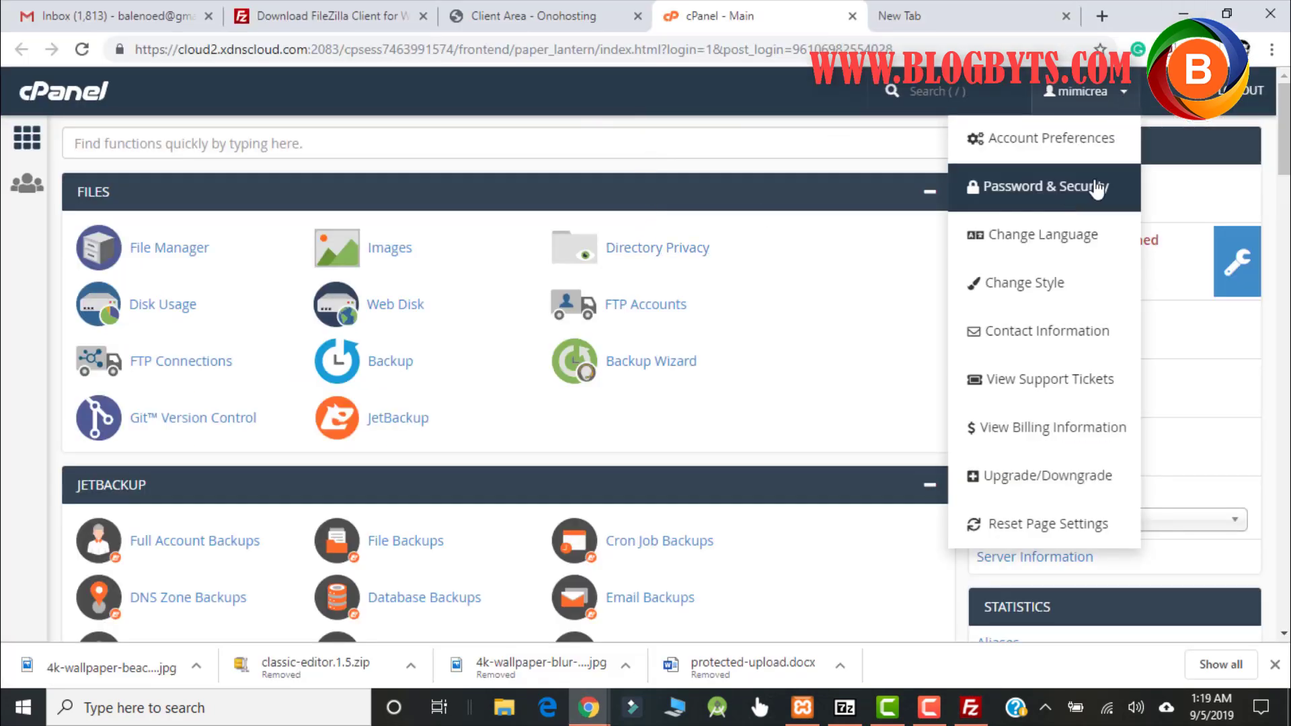
mouse_move(895, 571)
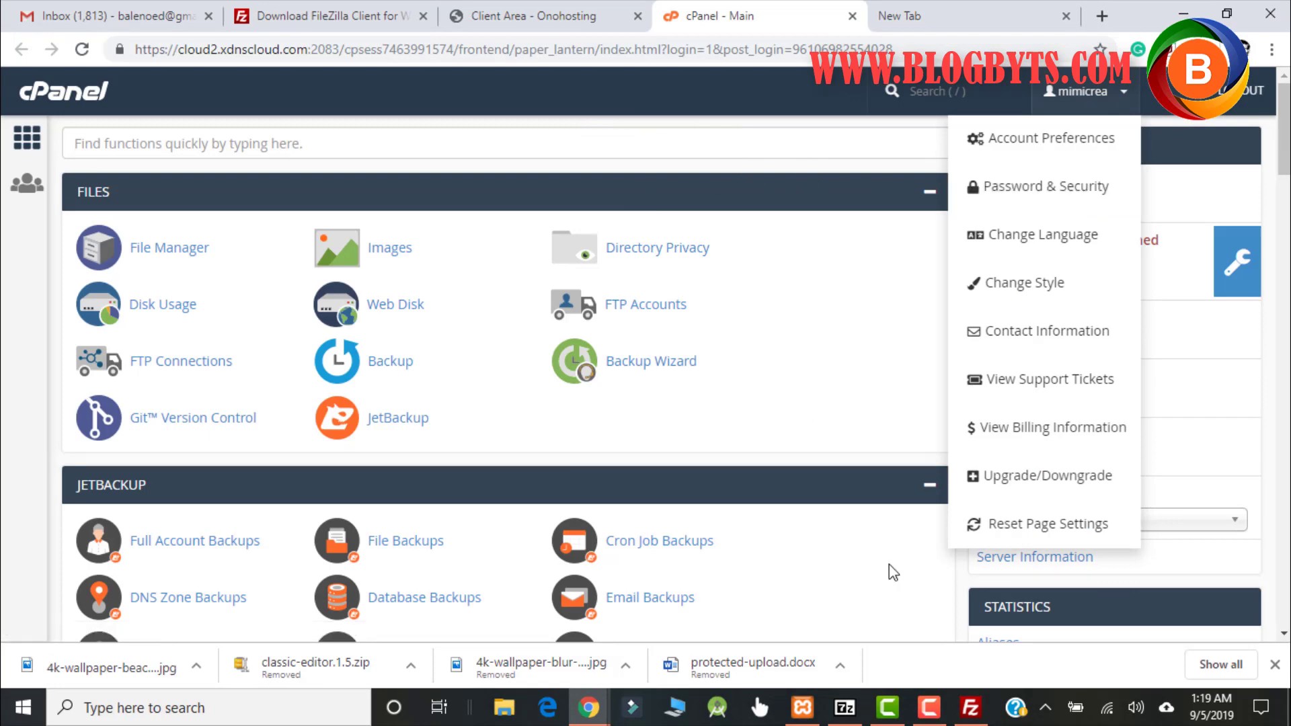
click(970, 707)
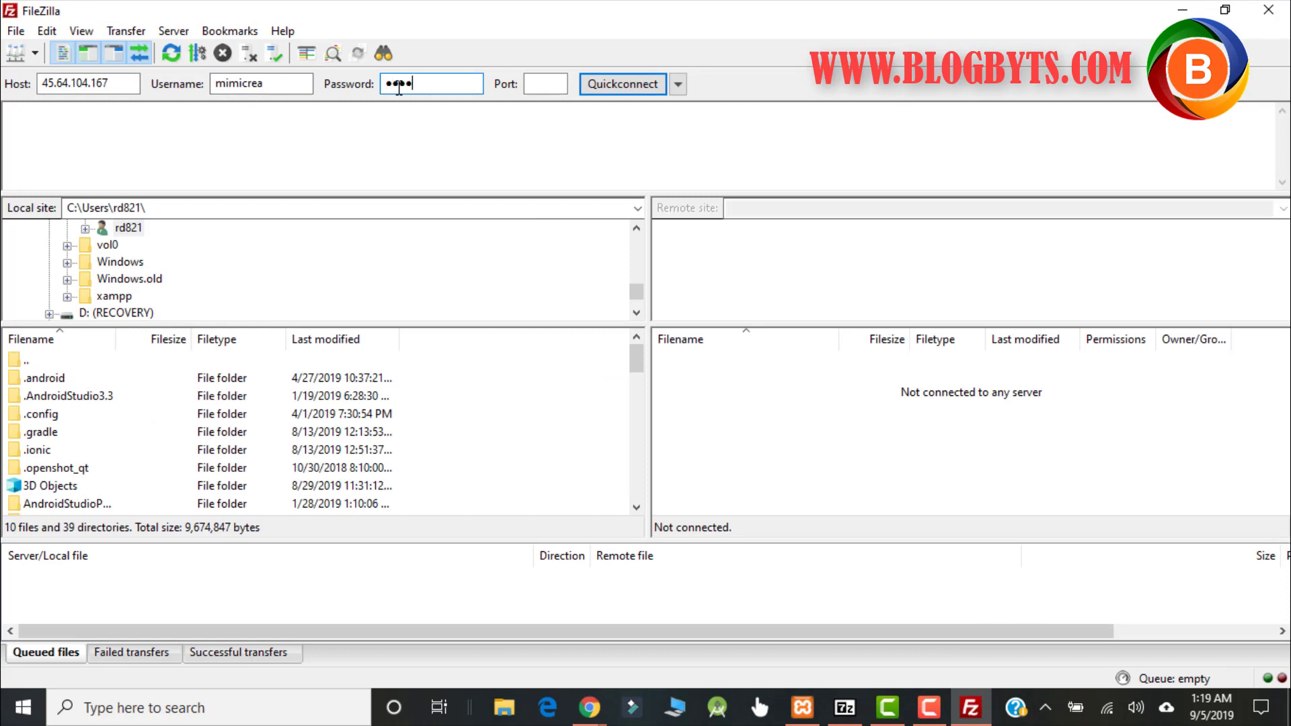
text(password)
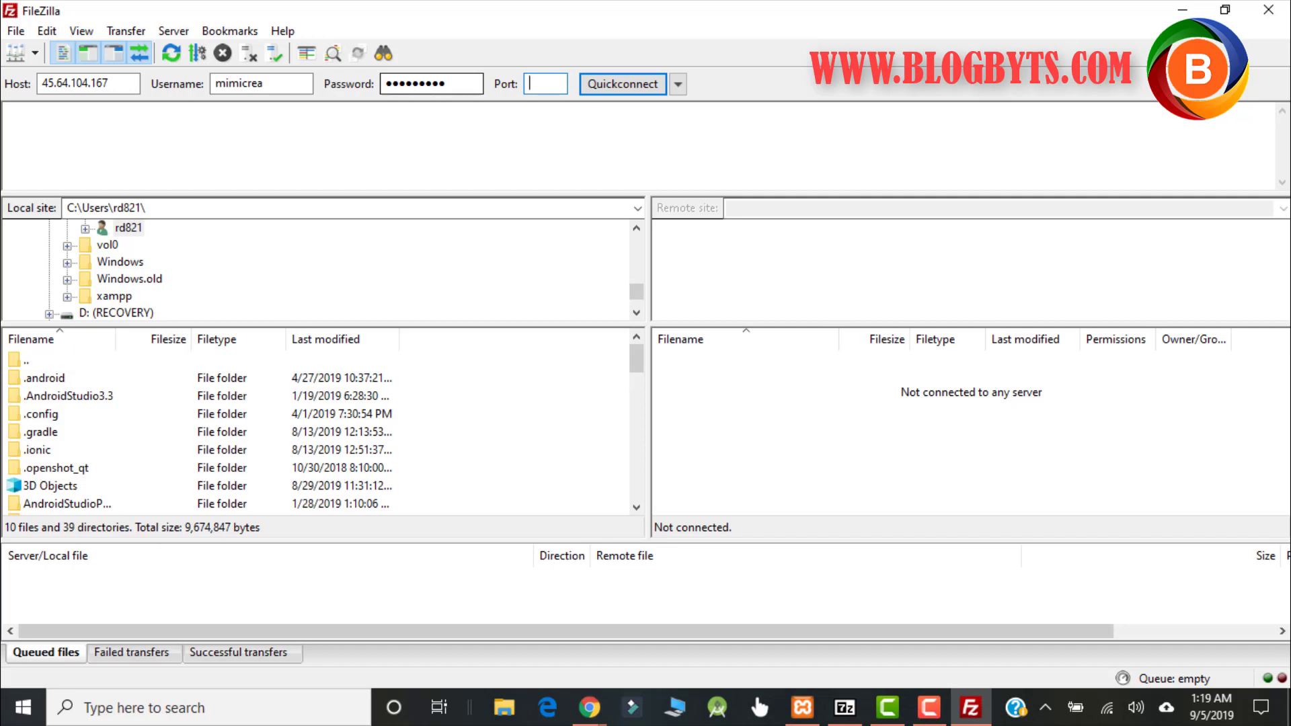
Quickconnect on port 21, trusting the unknown certificate, to list the server's root folder.
text(21)
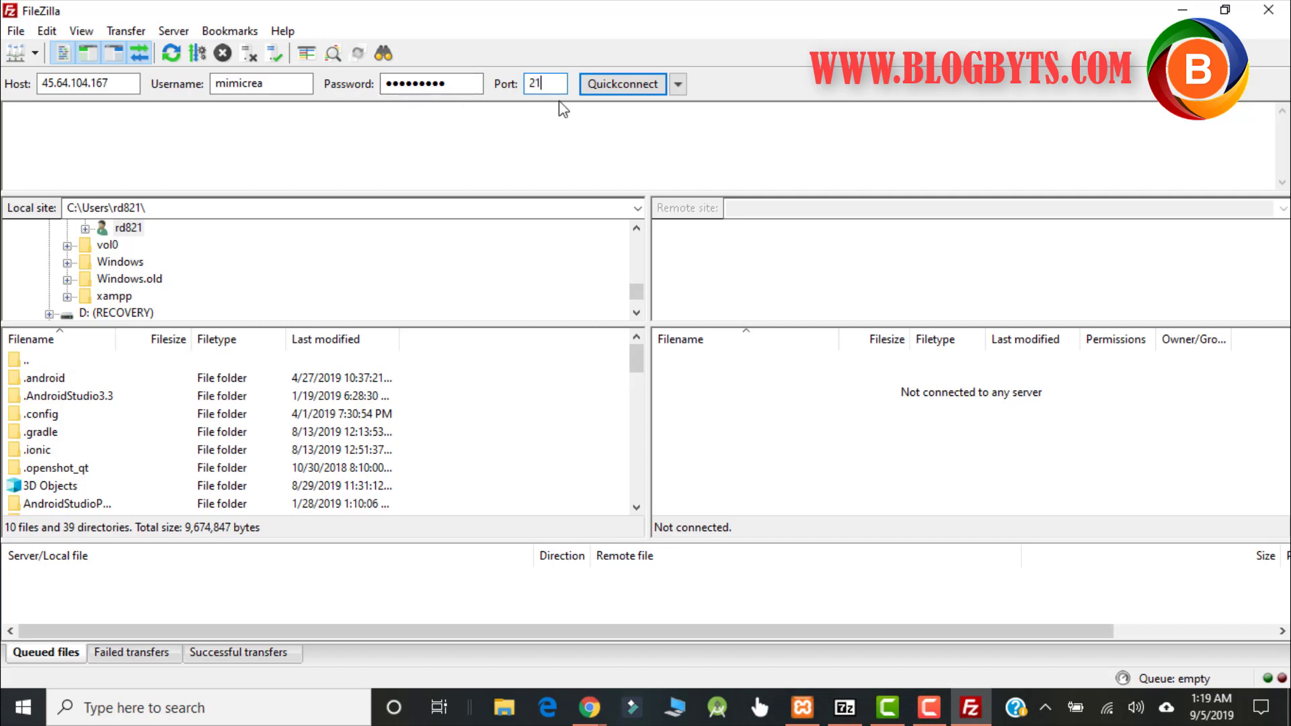
click(622, 83)
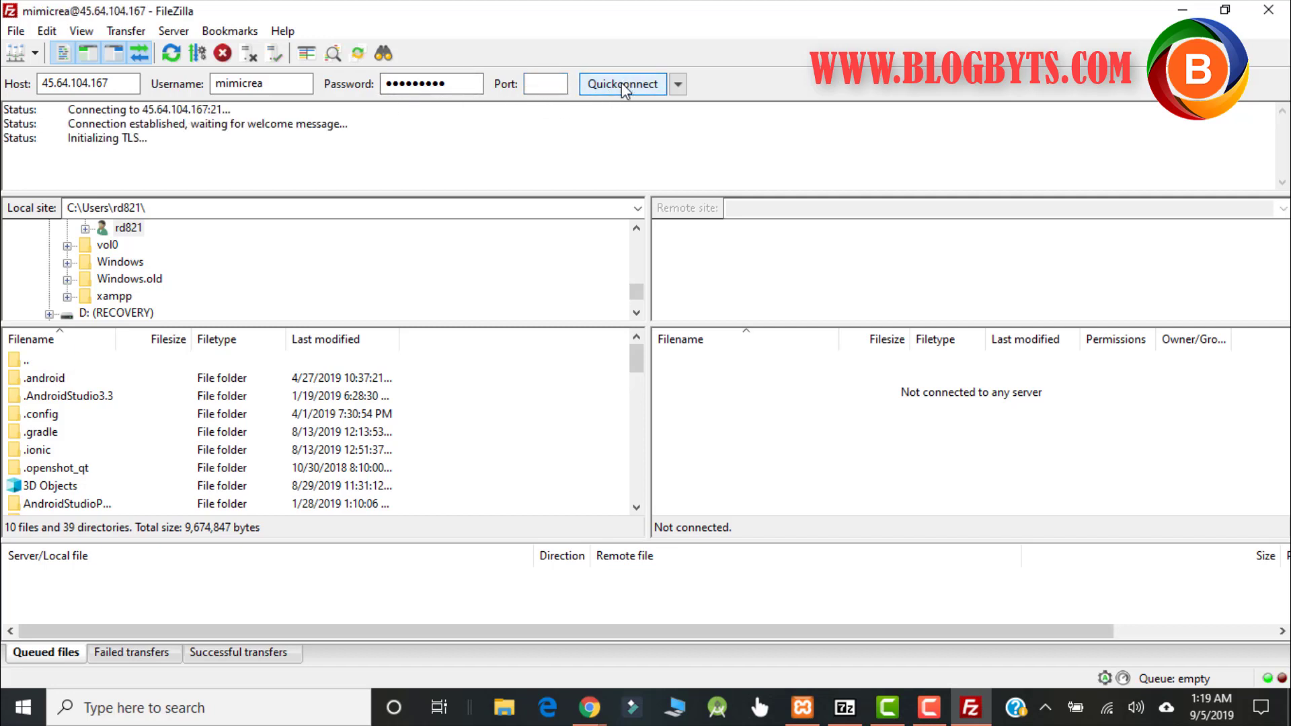
click(623, 84)
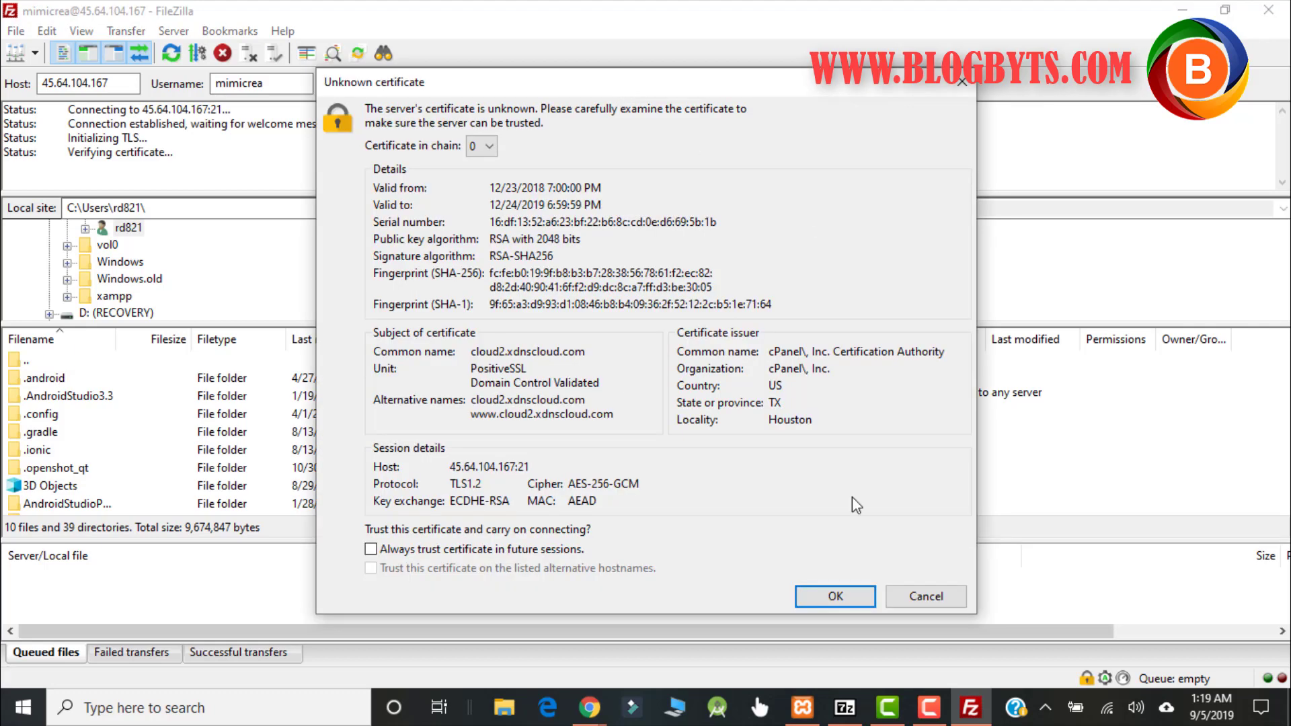
click(834, 595)
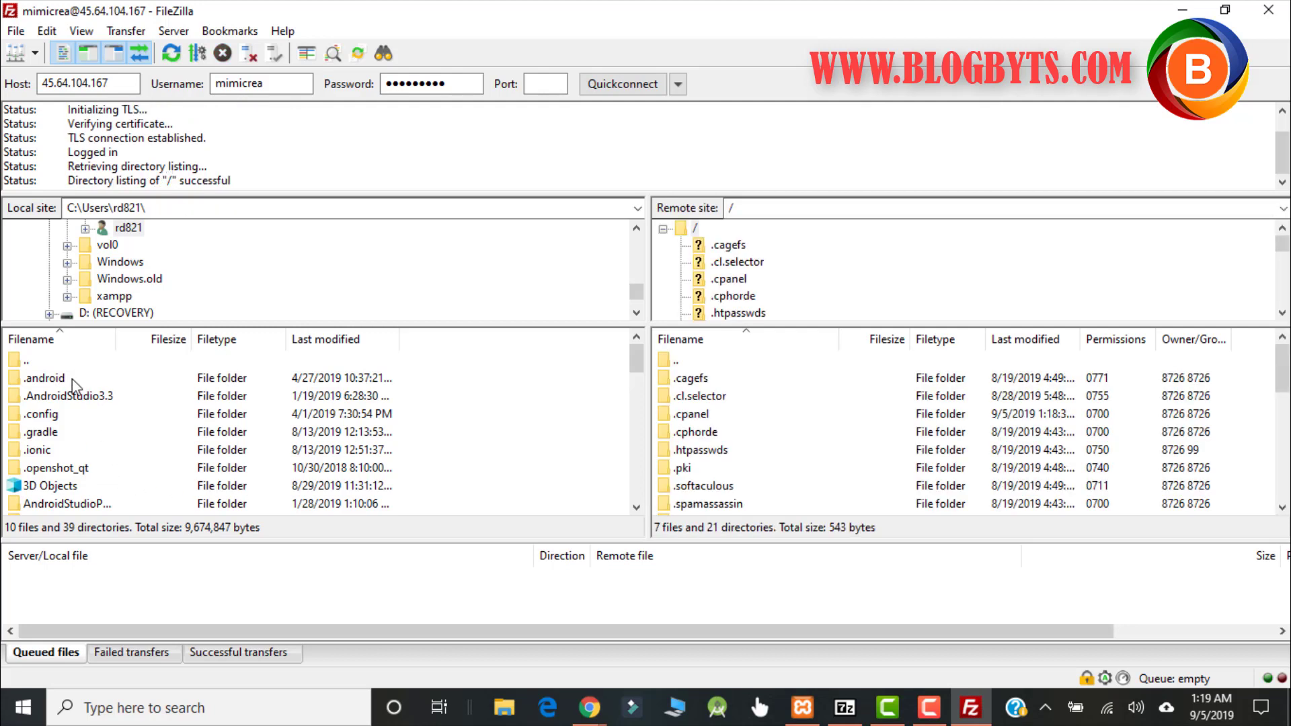
mouse_move(896, 446)
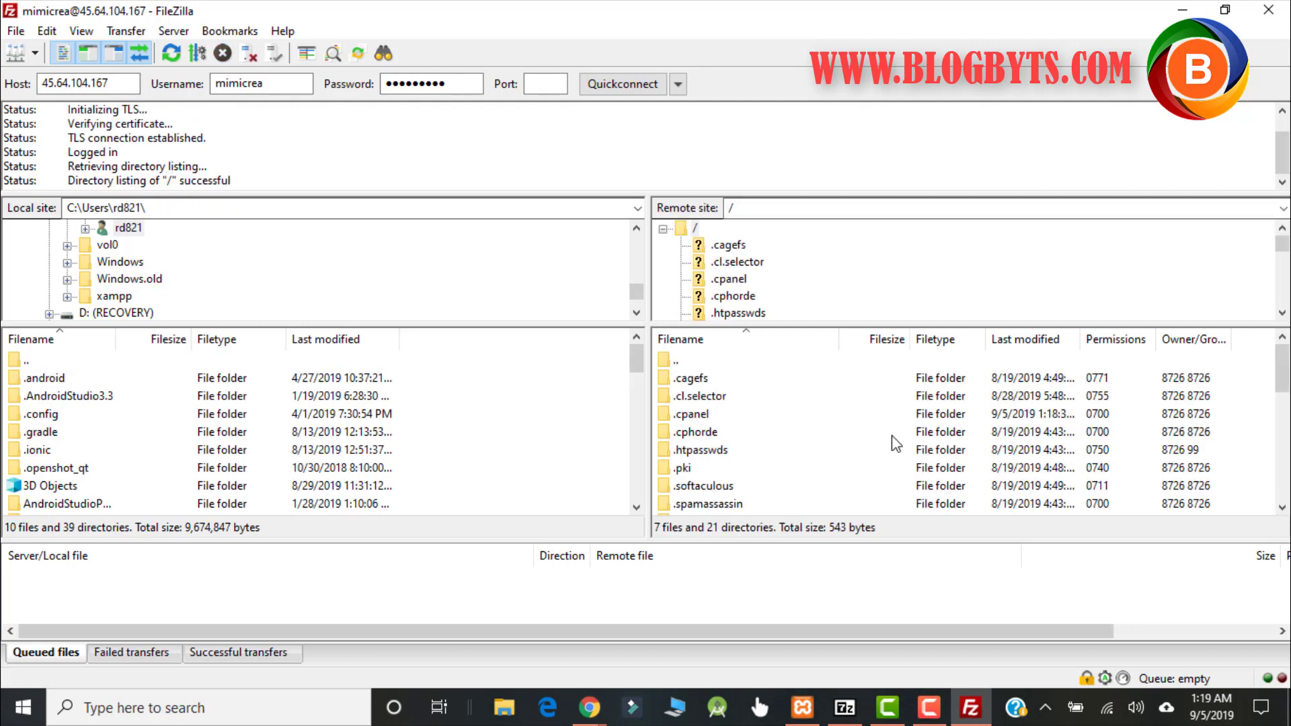
mouse_move(854, 417)
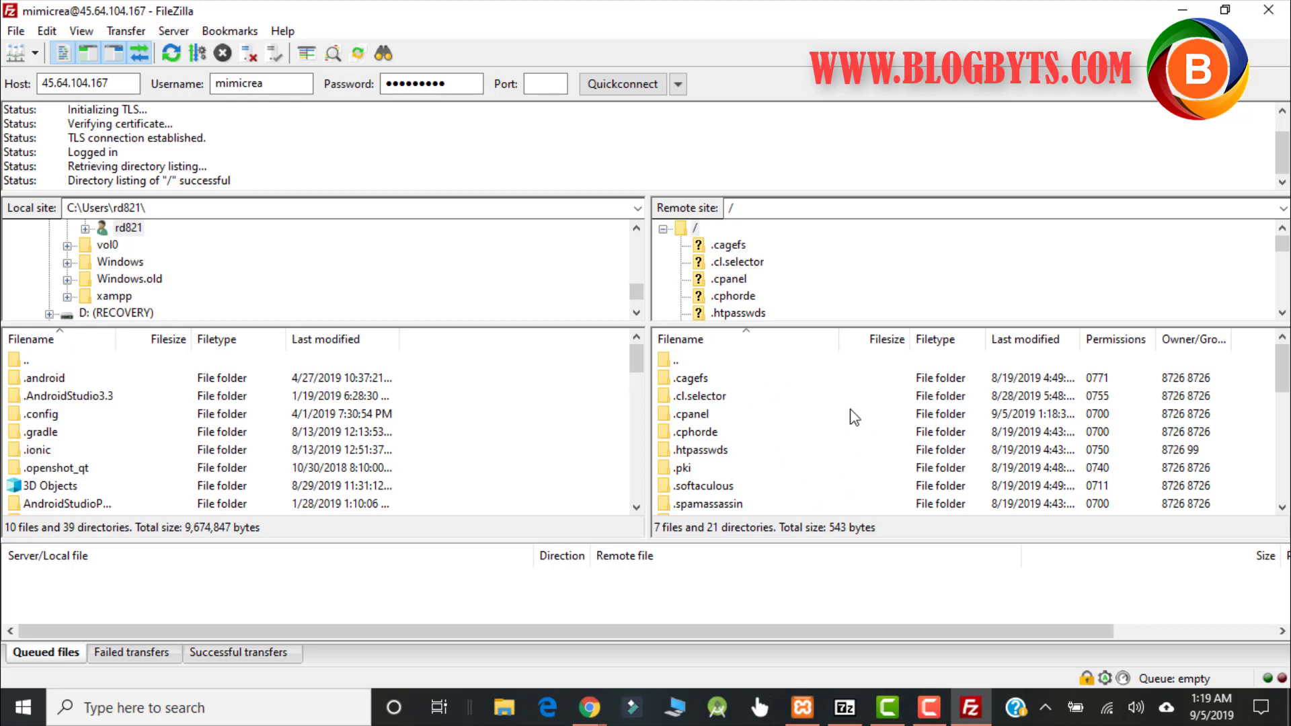
mouse_move(808, 466)
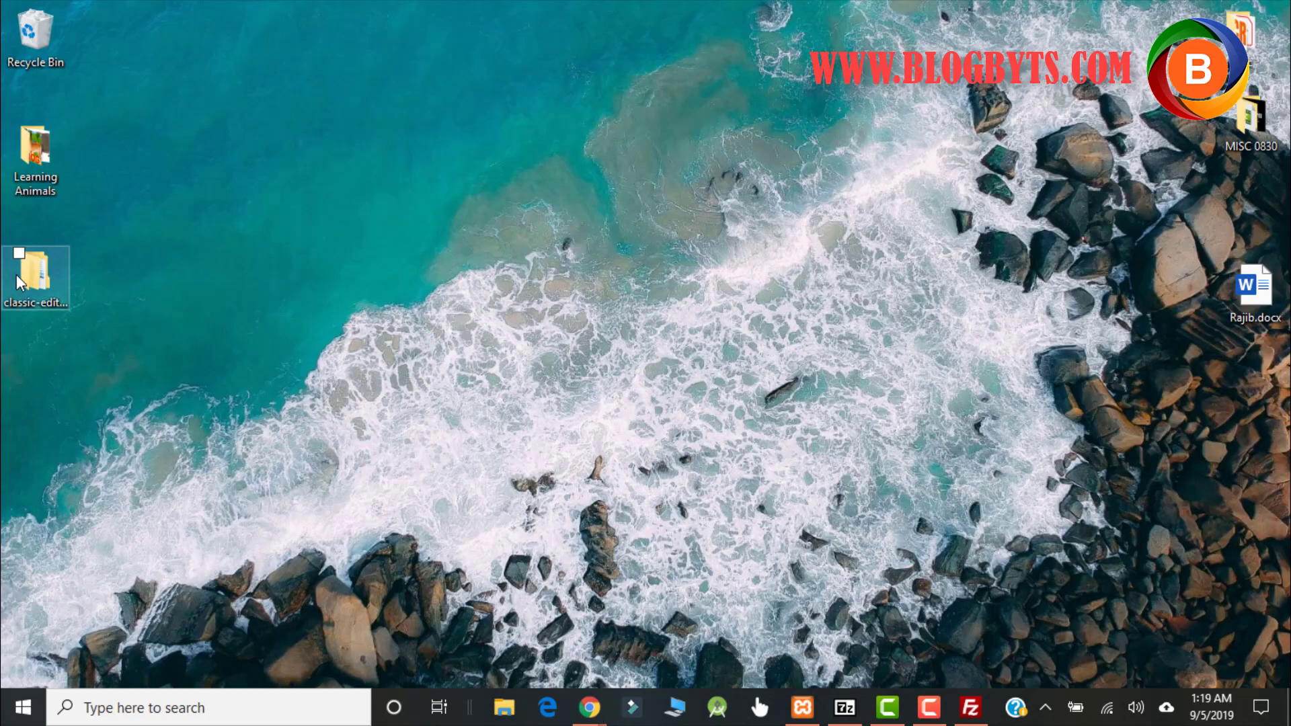
Highlight the classic-editor.1.5 folder on the Windows desktop.
click(35, 280)
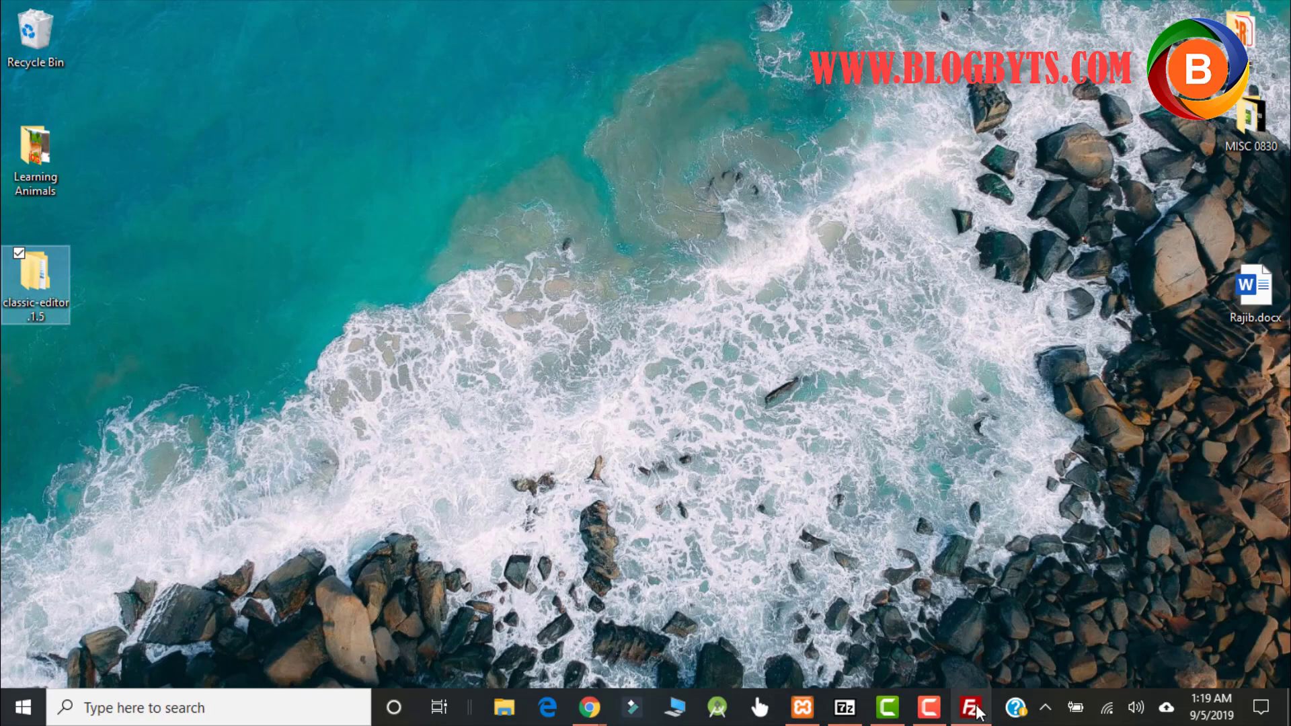
Upload classic-editor.1.5 from the local Desktop to the server root, accepting the certificate prompts.
click(971, 707)
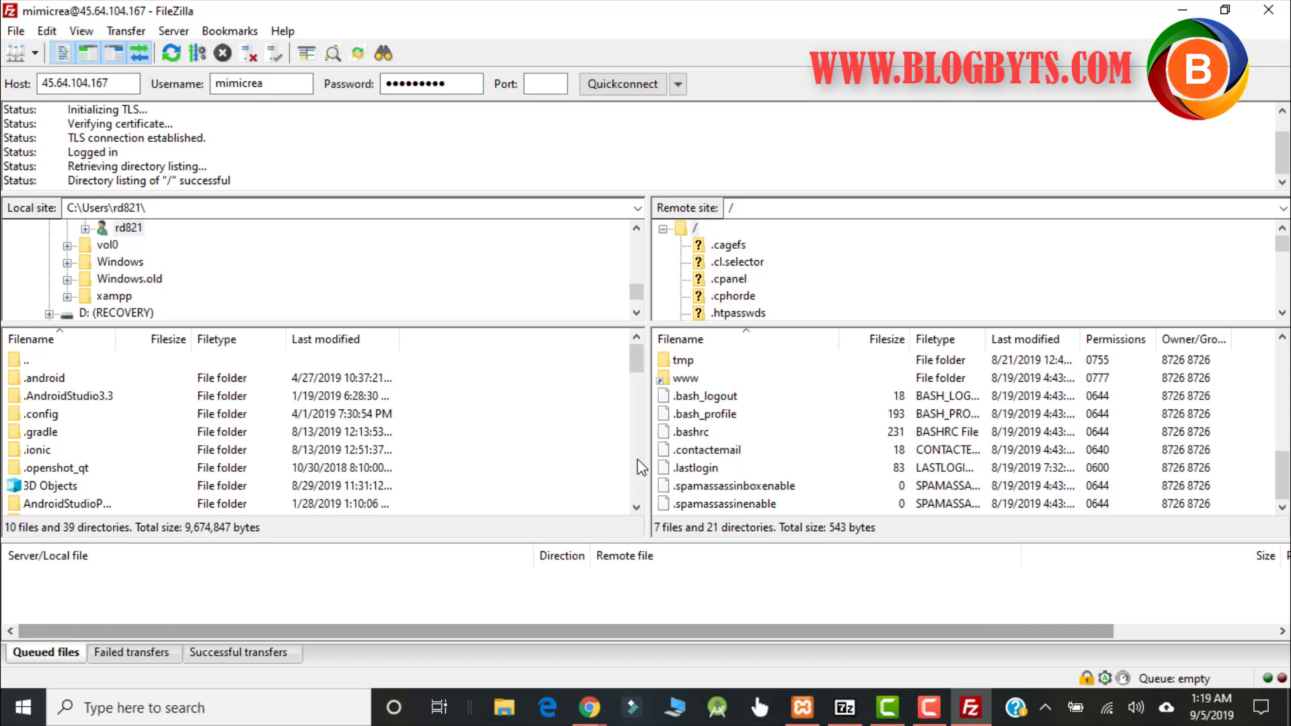
mouse_move(182, 282)
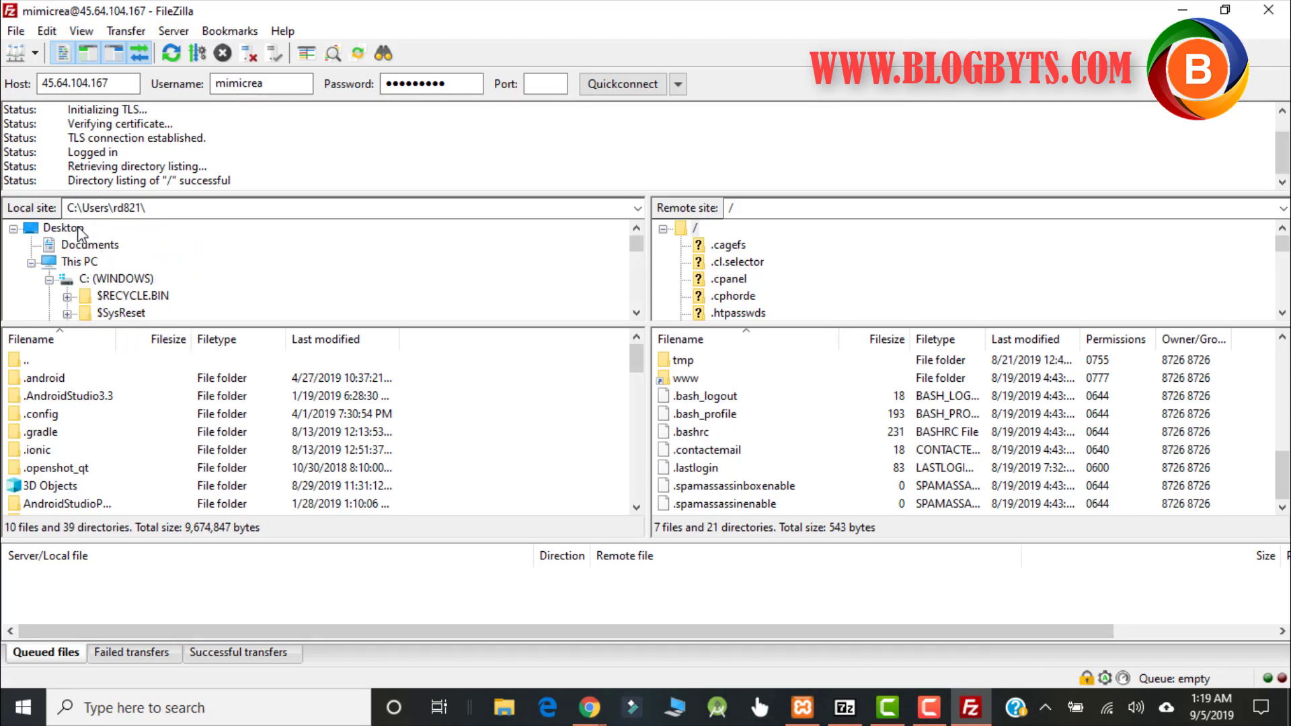
click(62, 229)
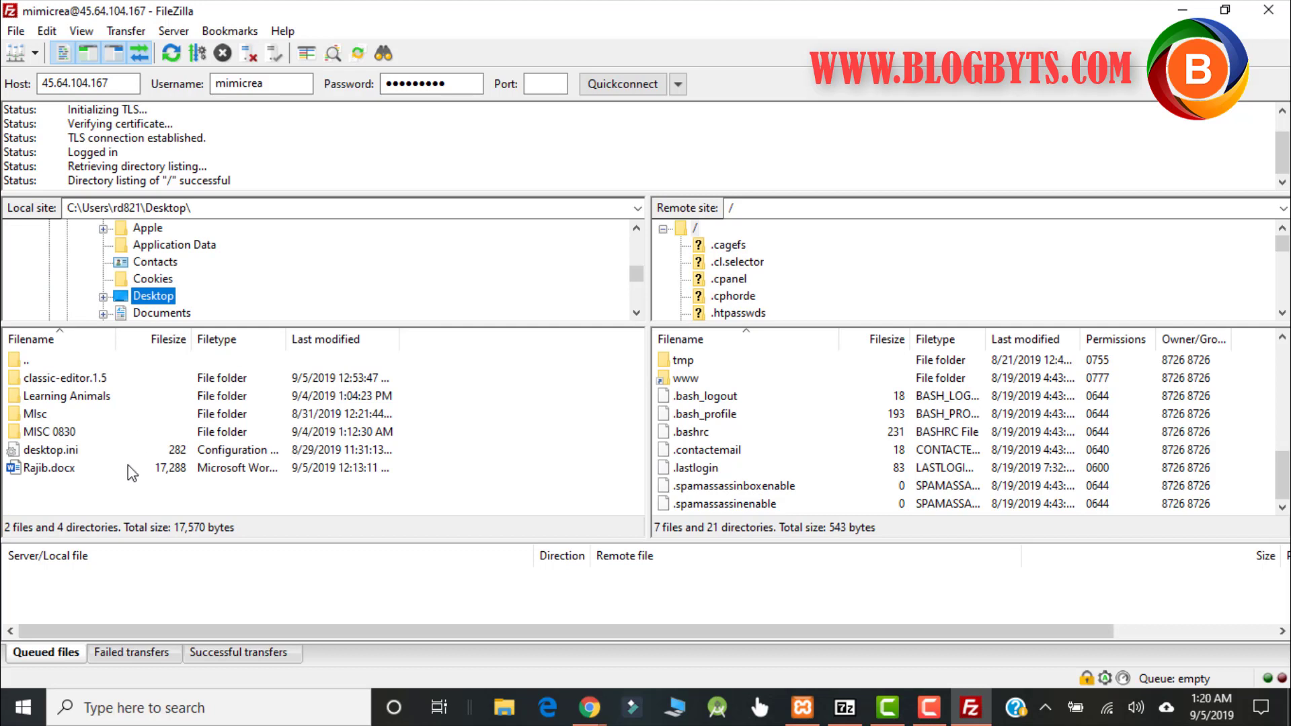
click(70, 377)
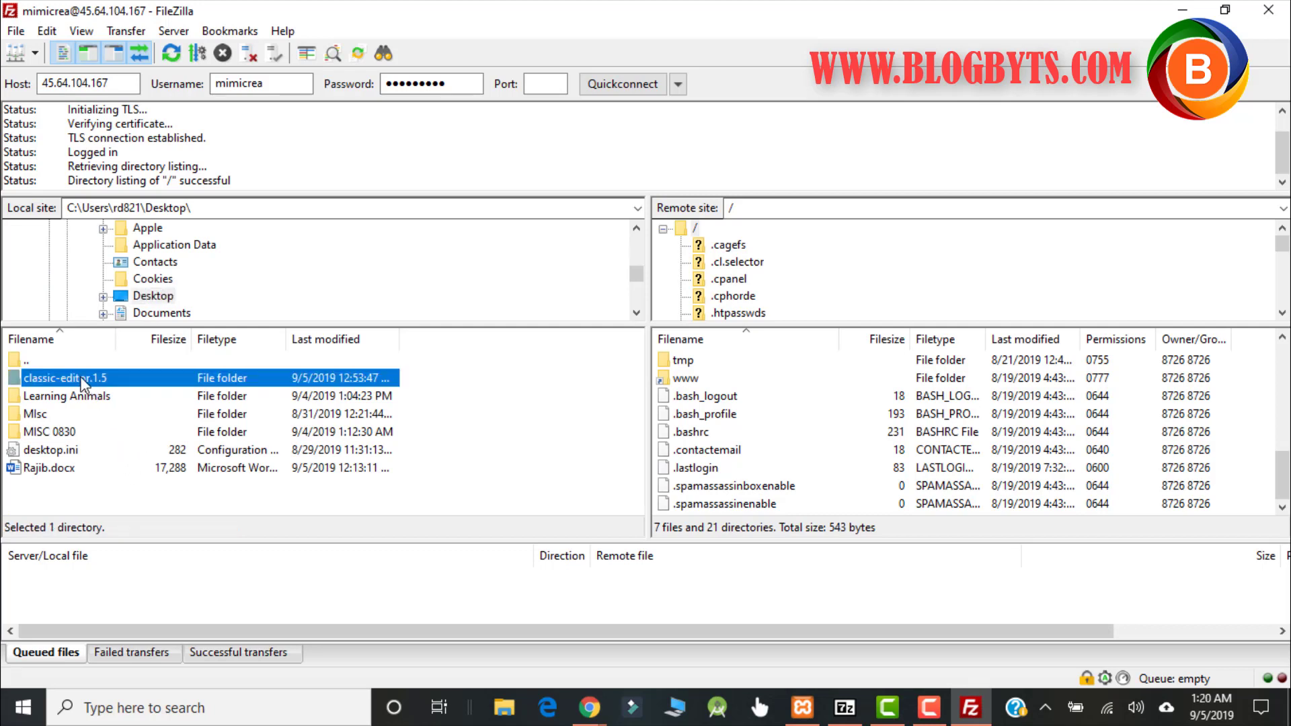
right_click(78, 377)
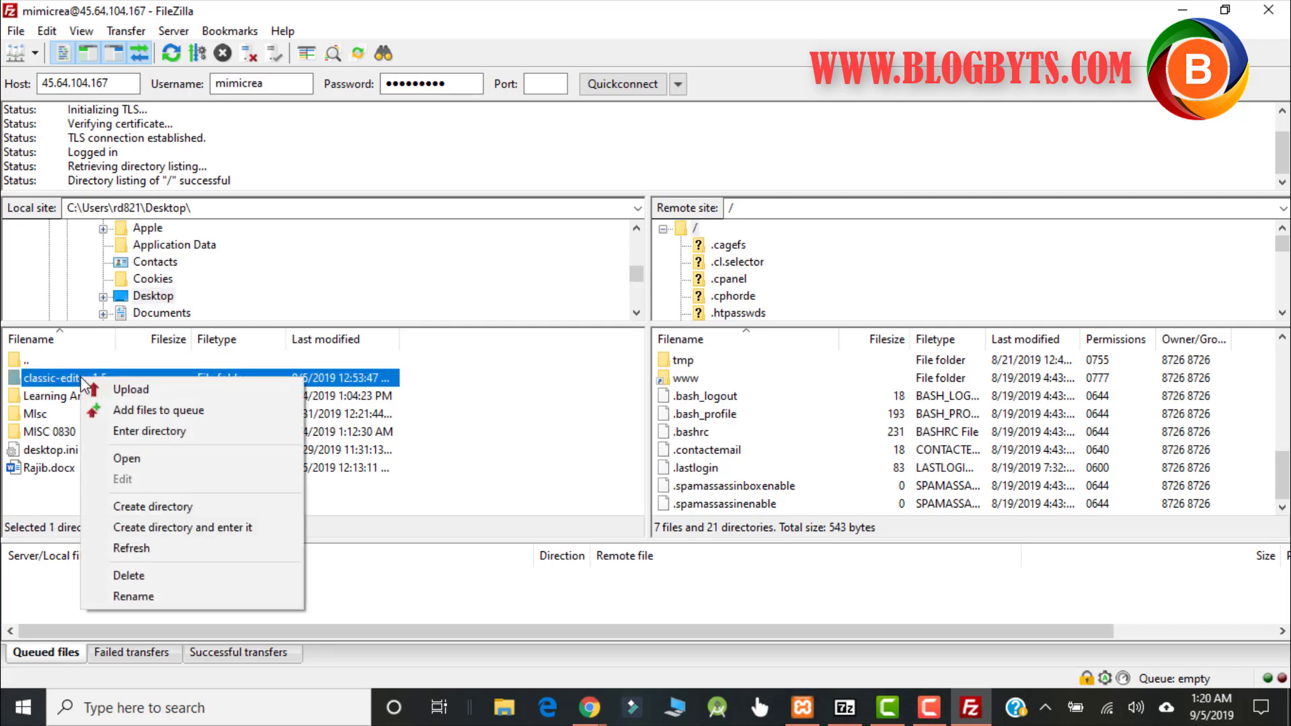
click(131, 390)
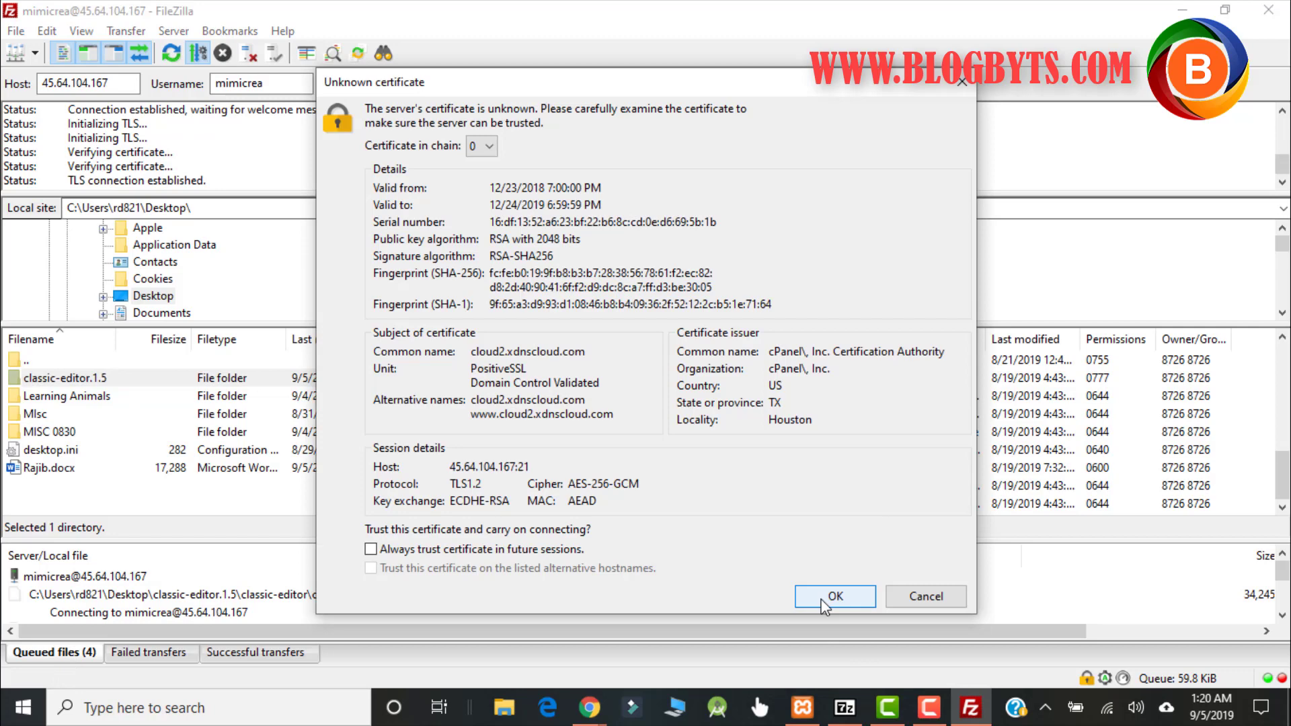
click(834, 596)
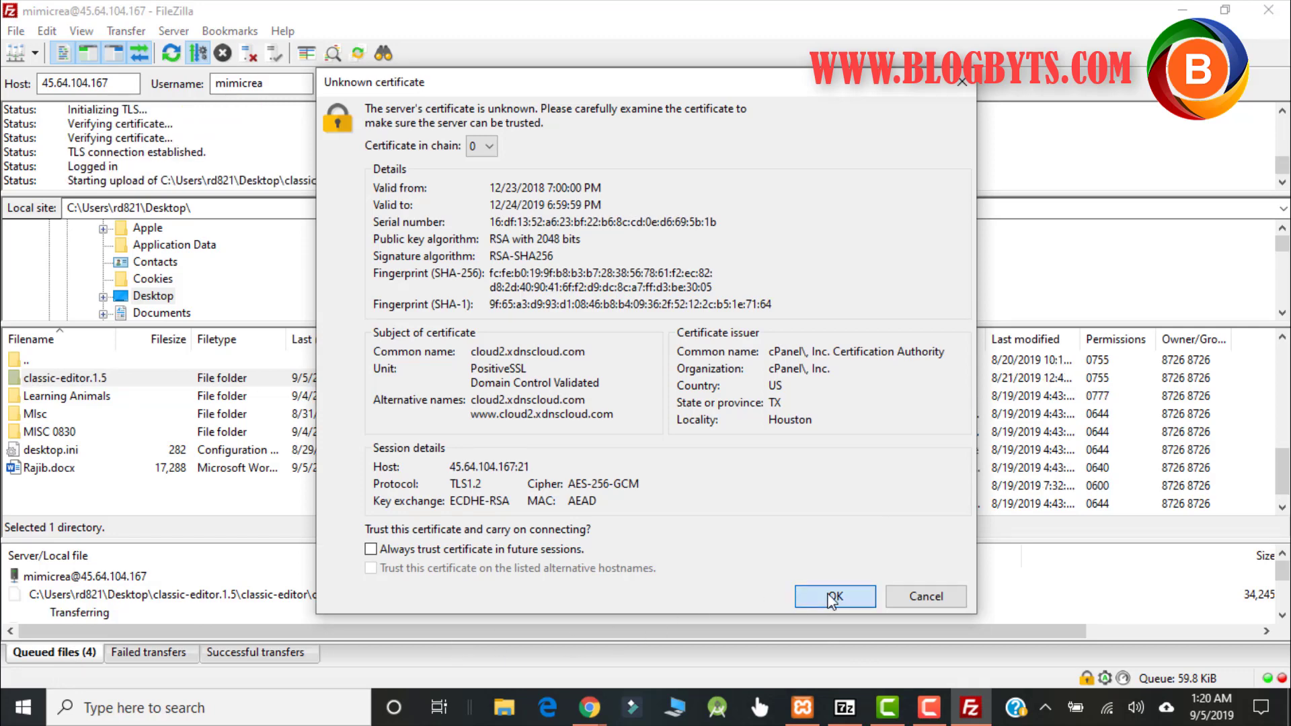
click(834, 596)
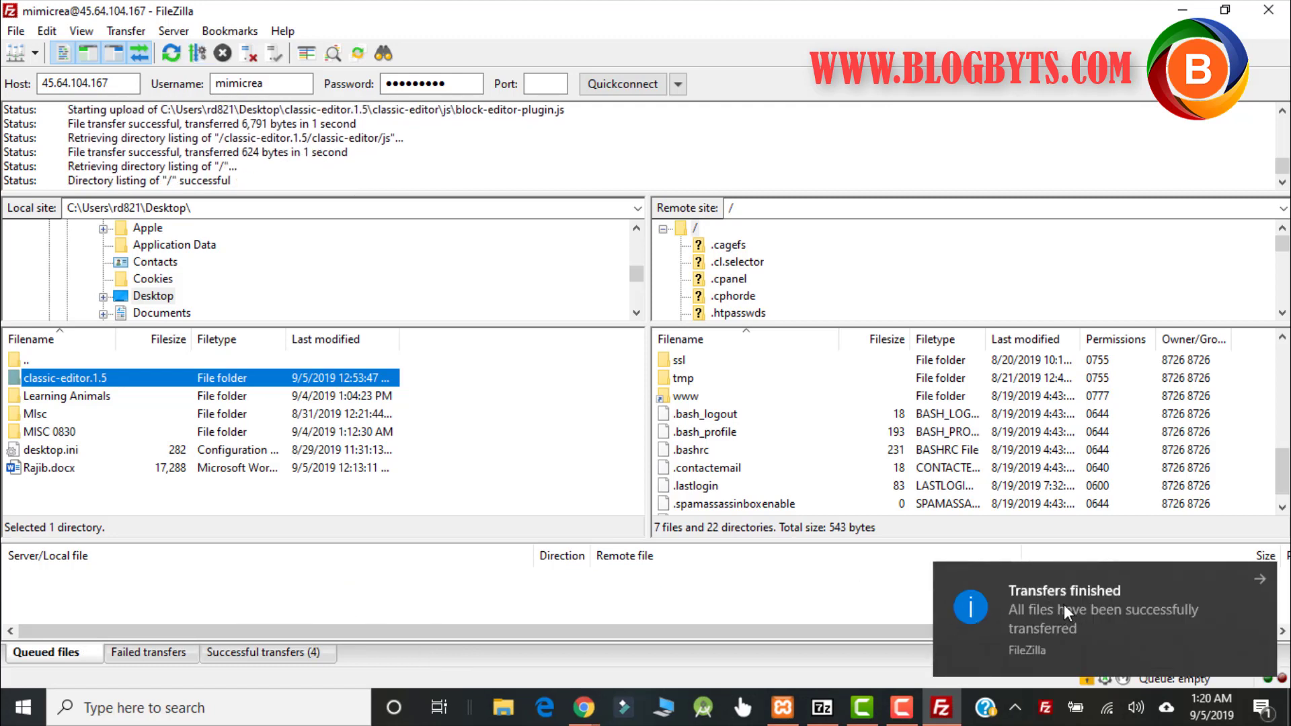
mouse_move(582, 706)
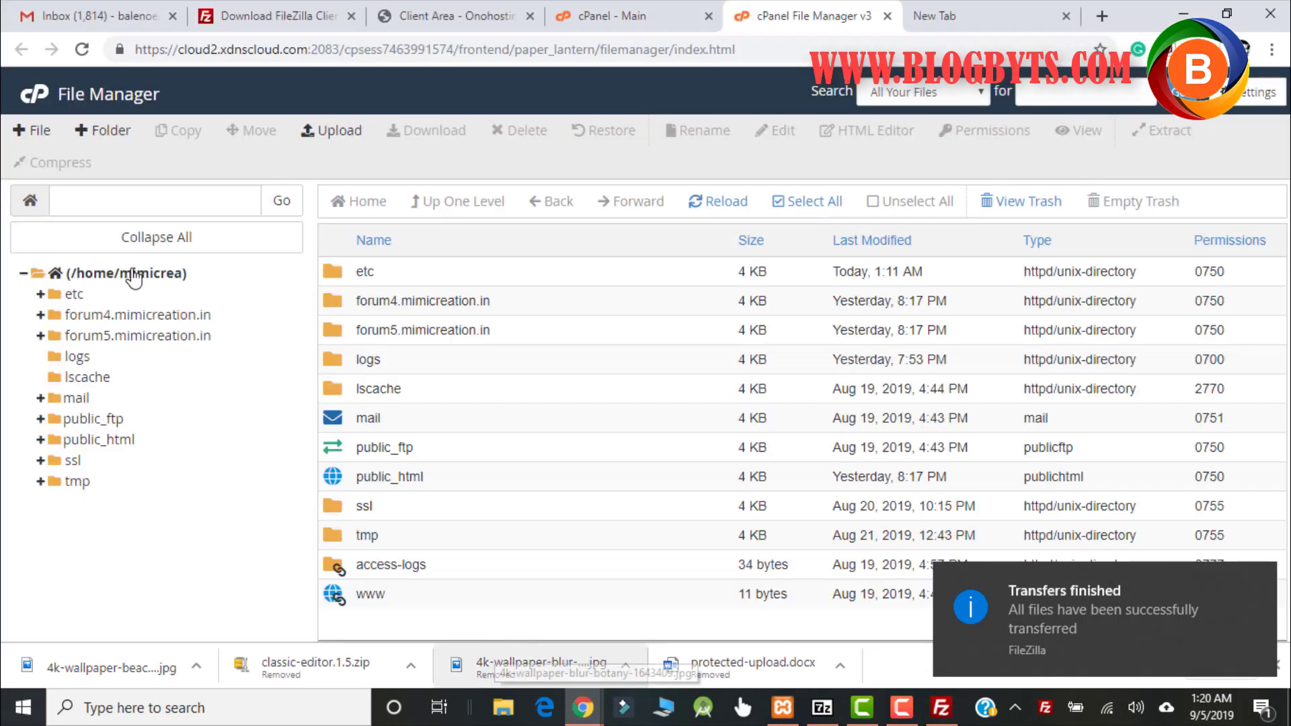
Reload /home/mimicrea and select the newly uploaded classic-editor.1.5 folder.
click(125, 273)
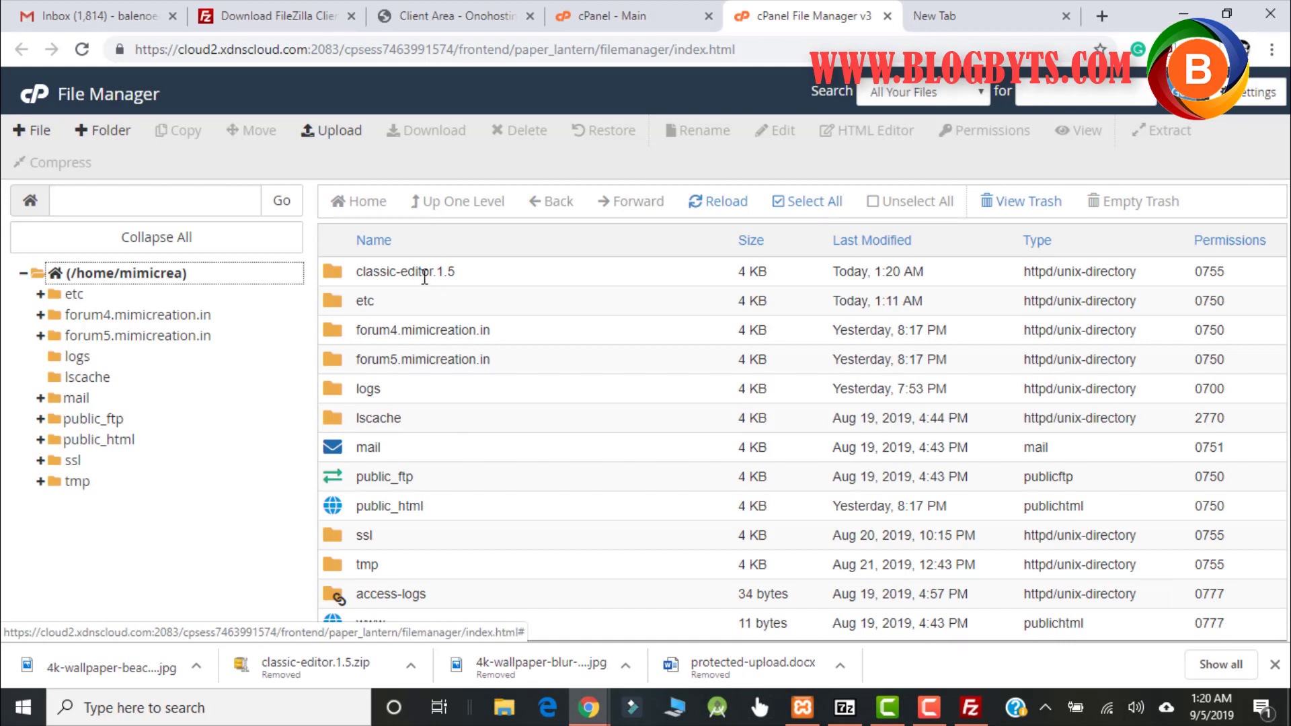
click(405, 270)
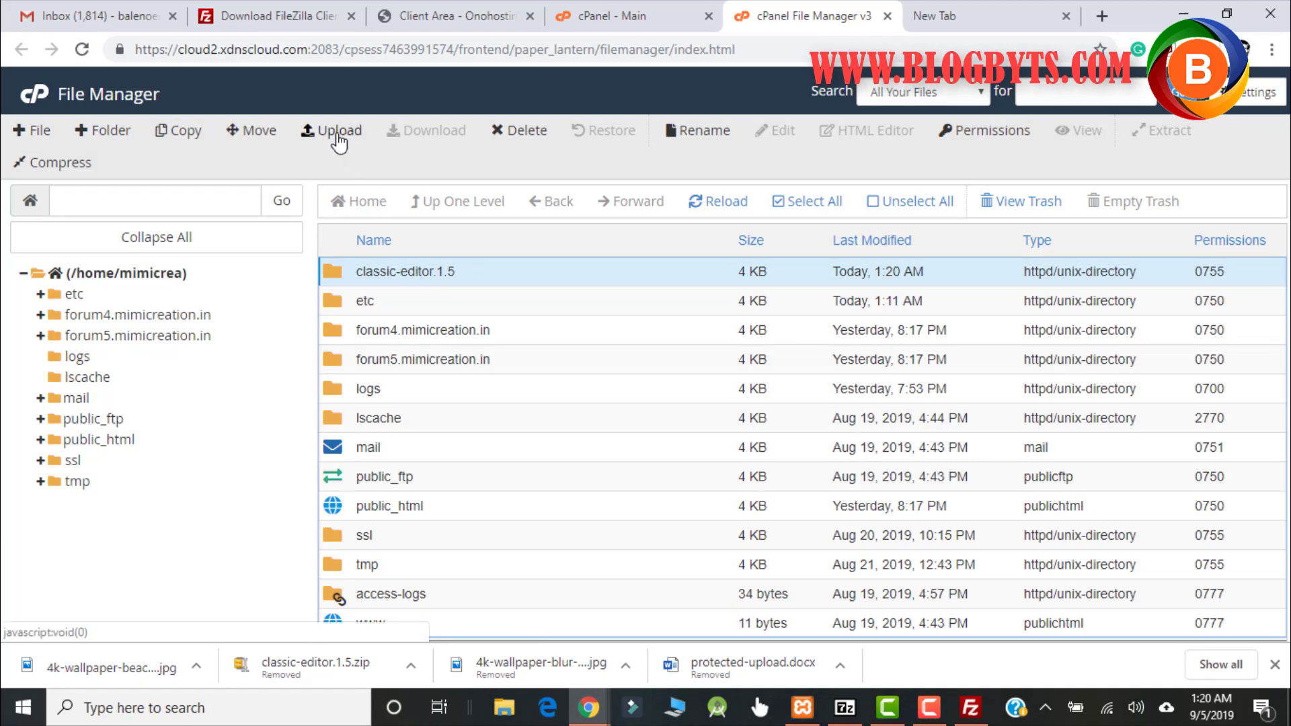
click(331, 131)
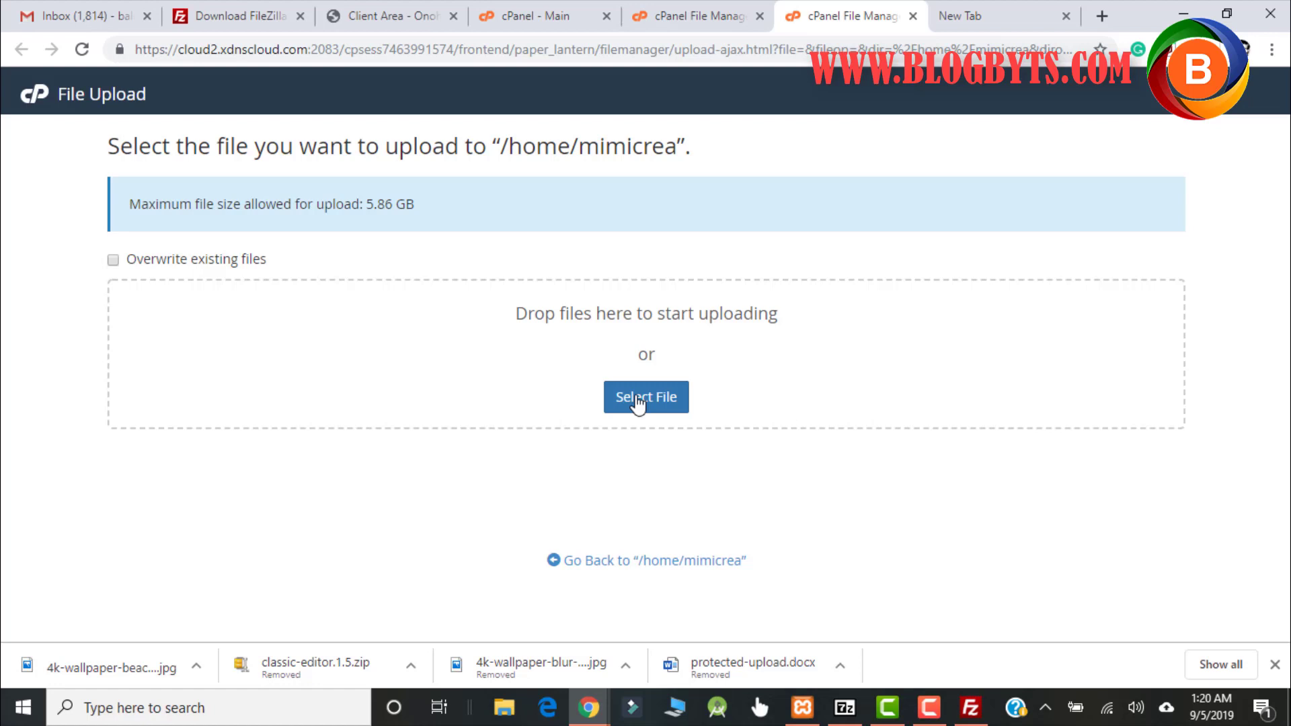
click(646, 397)
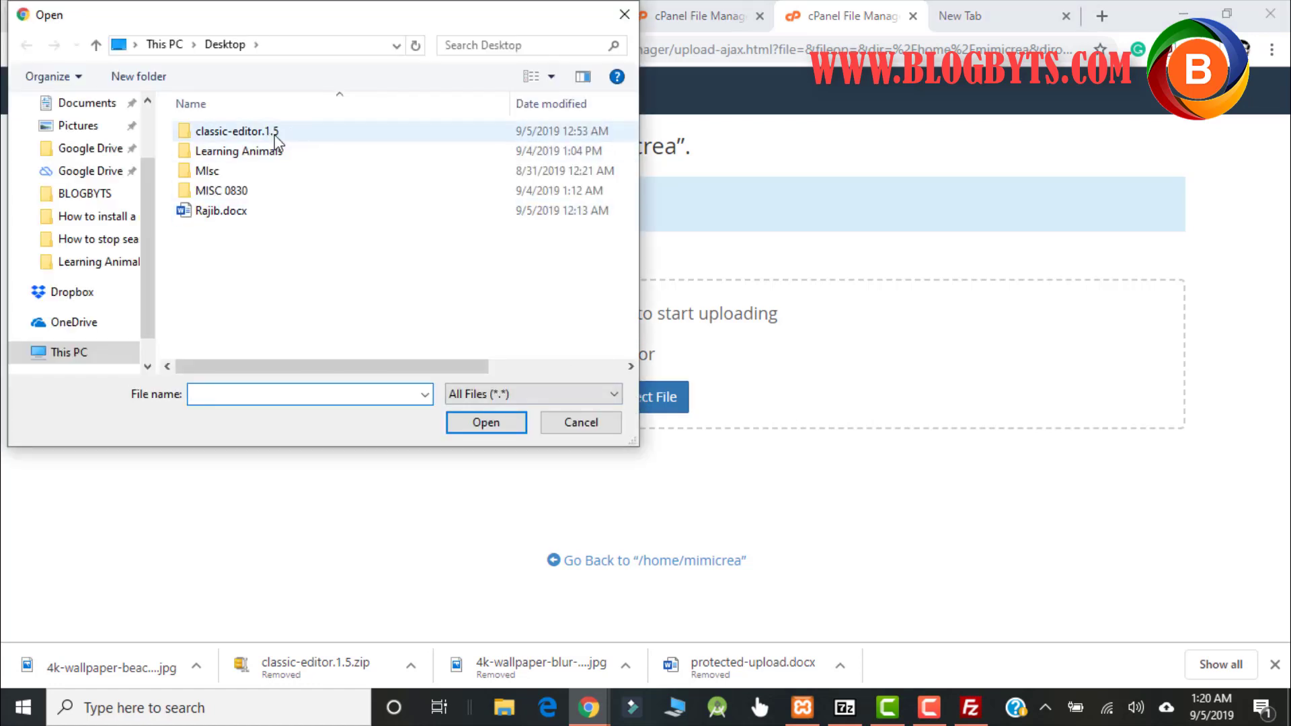
double_click(238, 130)
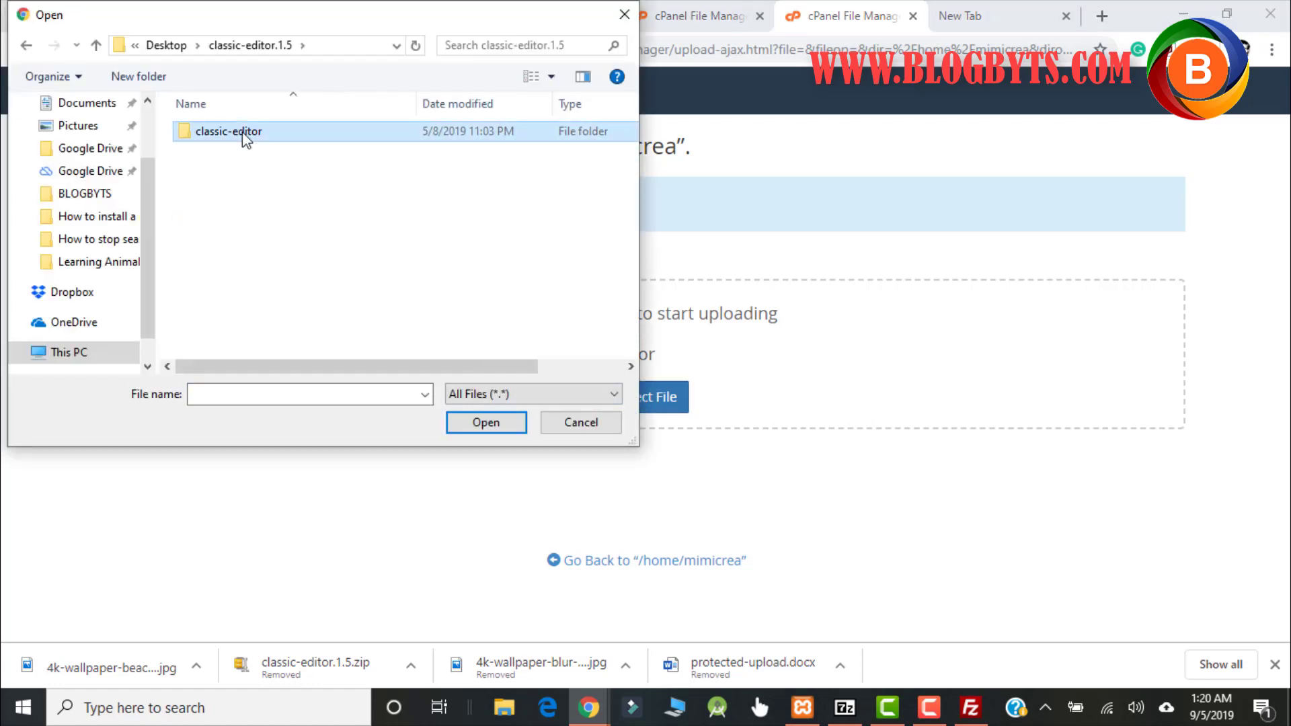
double_click(228, 131)
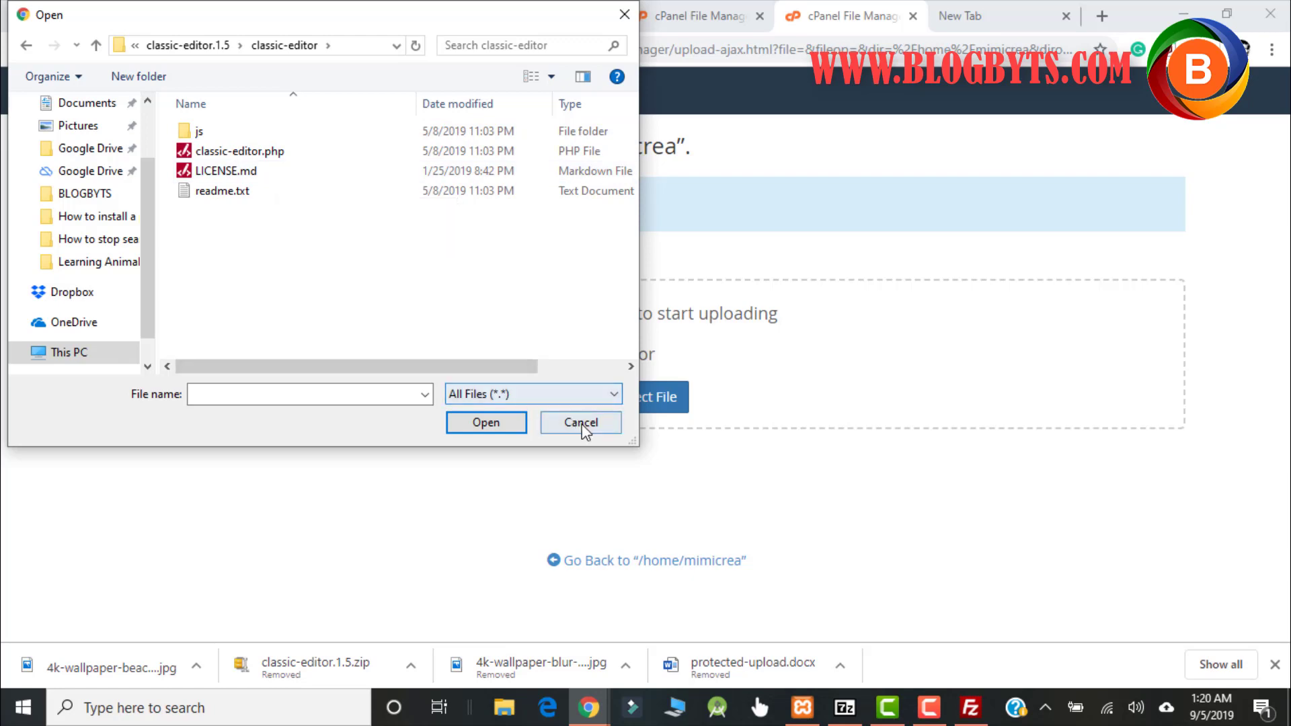
click(580, 422)
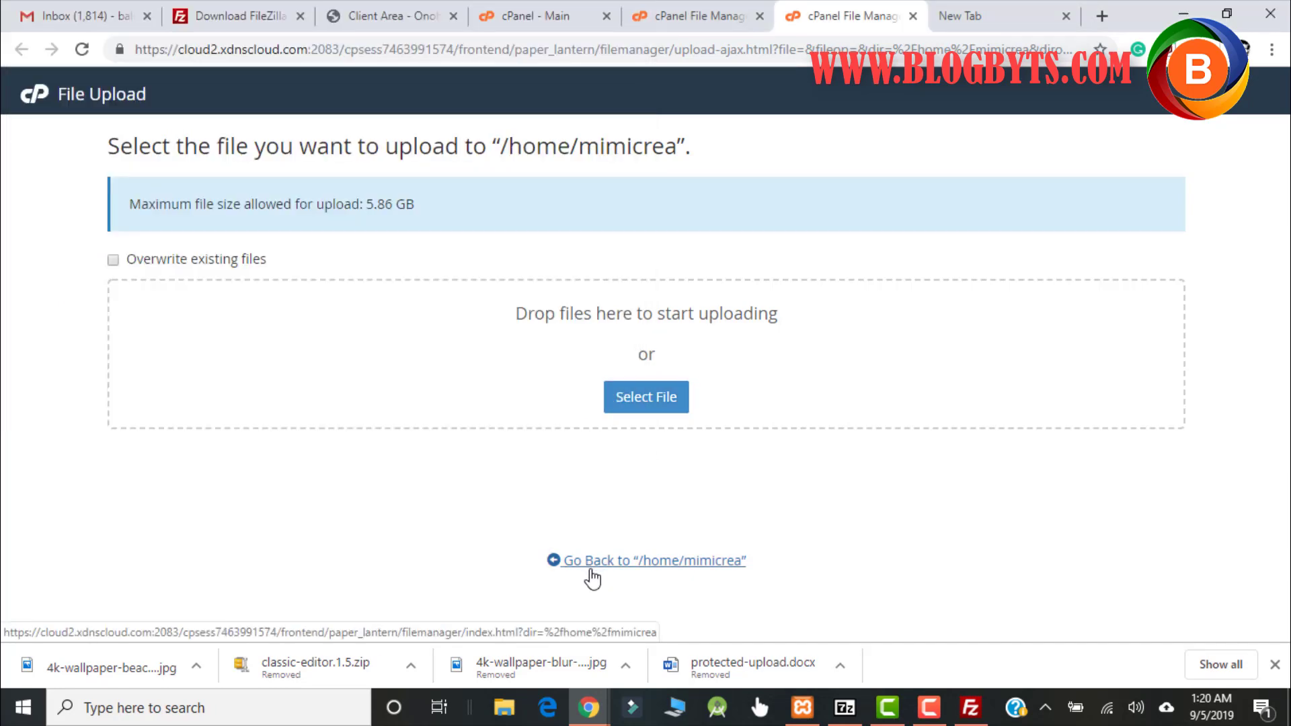
click(654, 561)
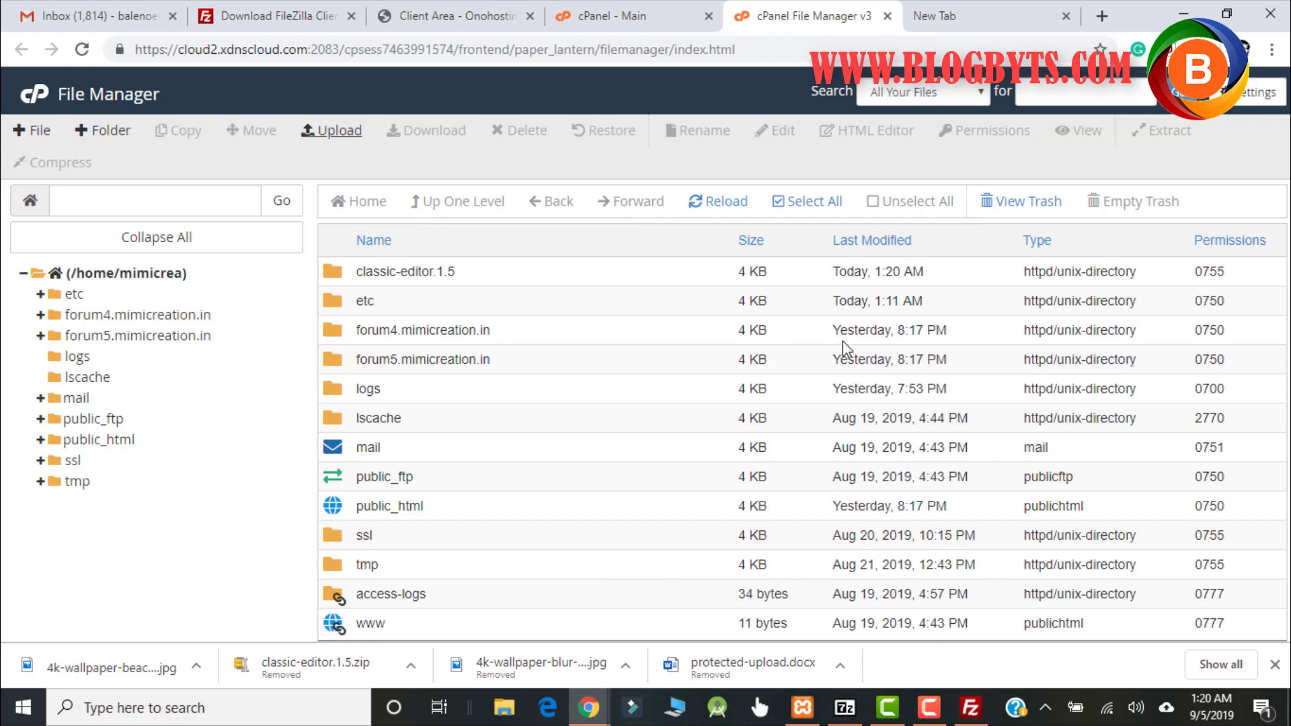
mouse_move(943, 454)
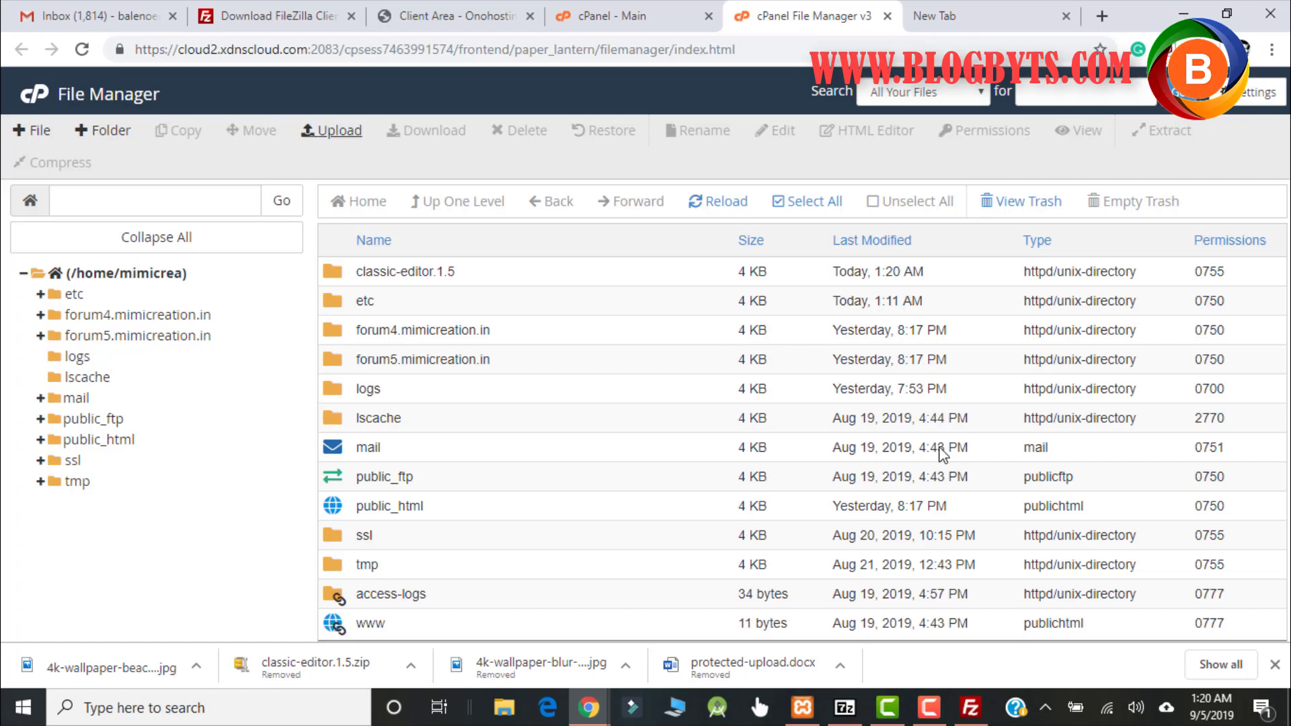